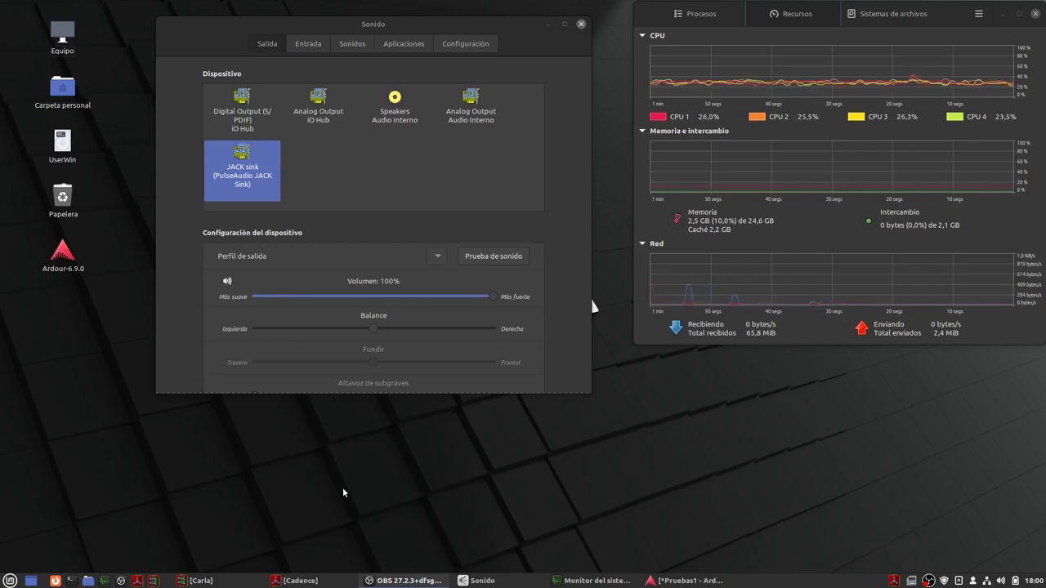
mouse_move(379, 507)
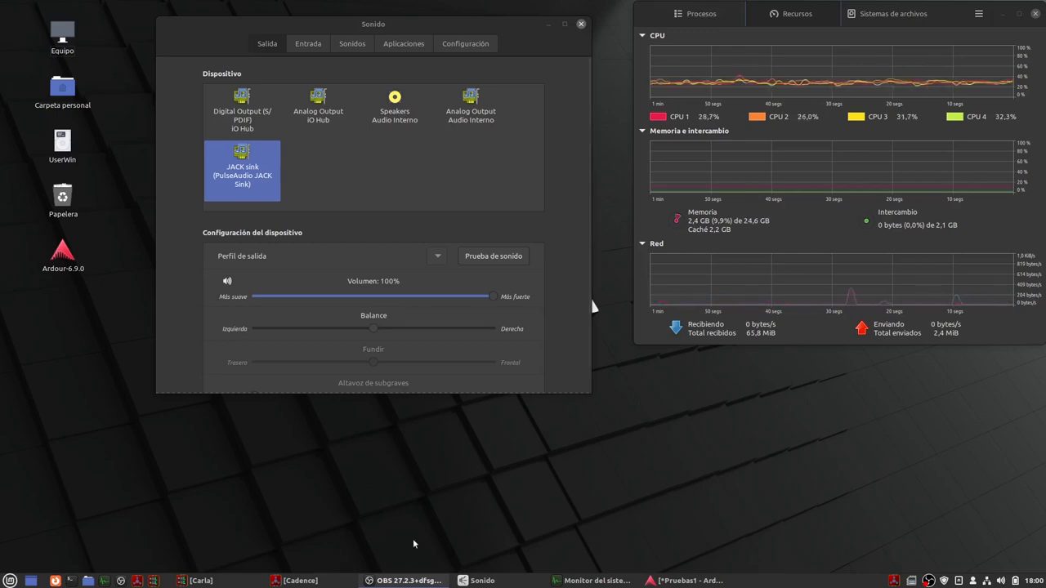
mouse_move(673, 487)
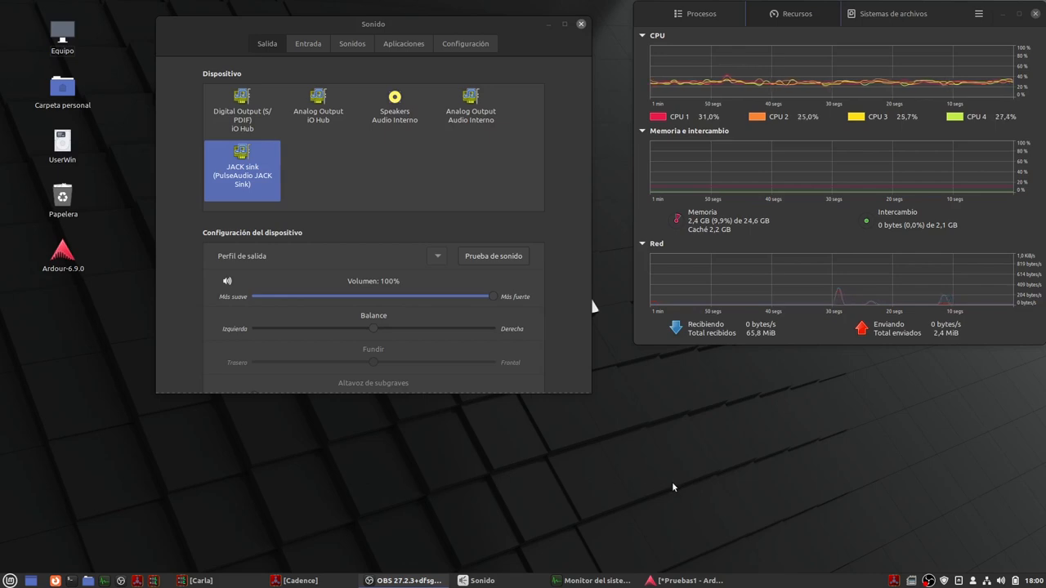
mouse_move(910, 581)
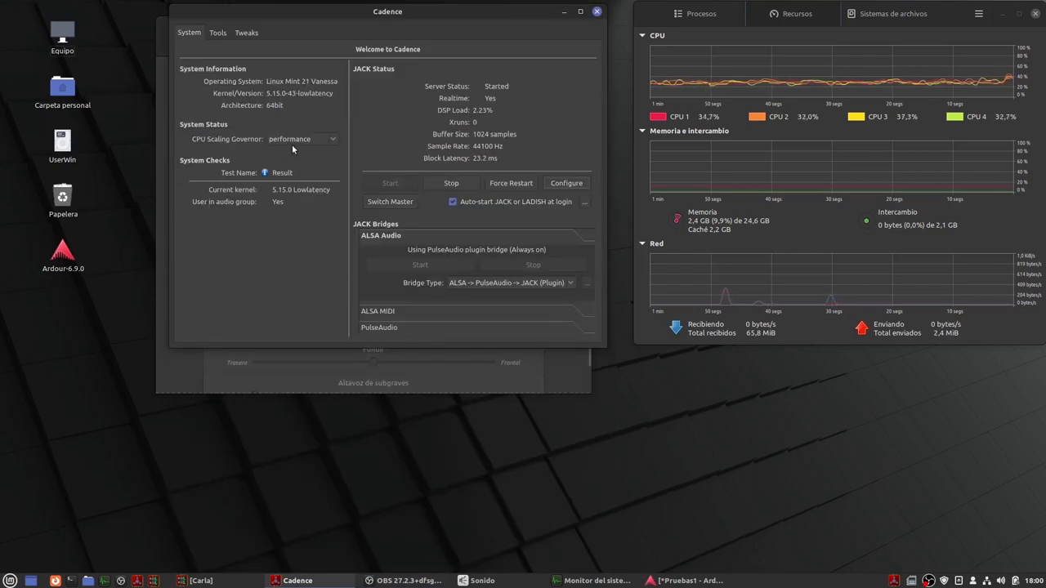
Keep the CPU governor on performance, review the JACK status and move Cadence out of the way
left_click(330, 137)
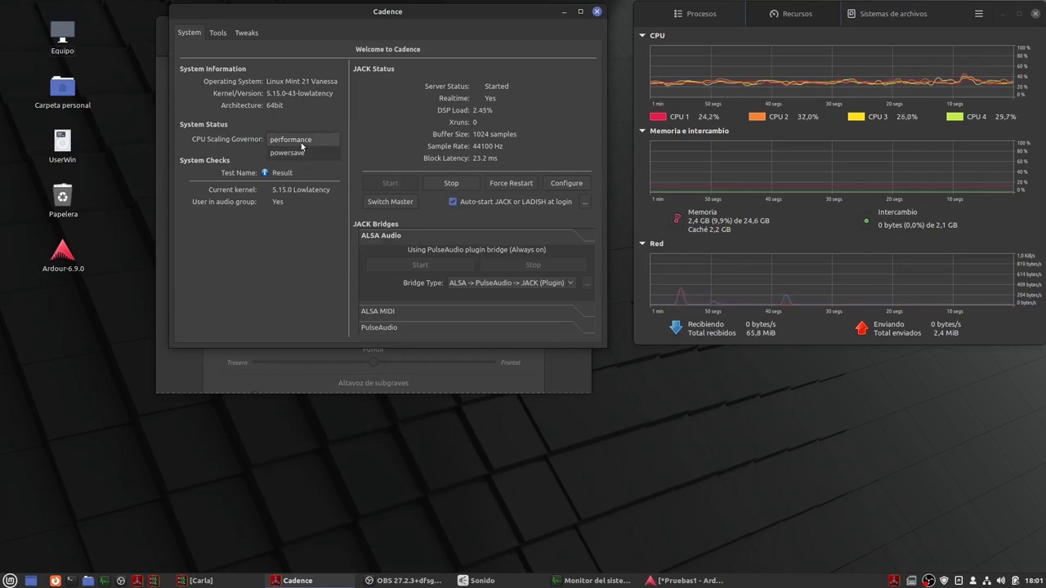
left_click(301, 137)
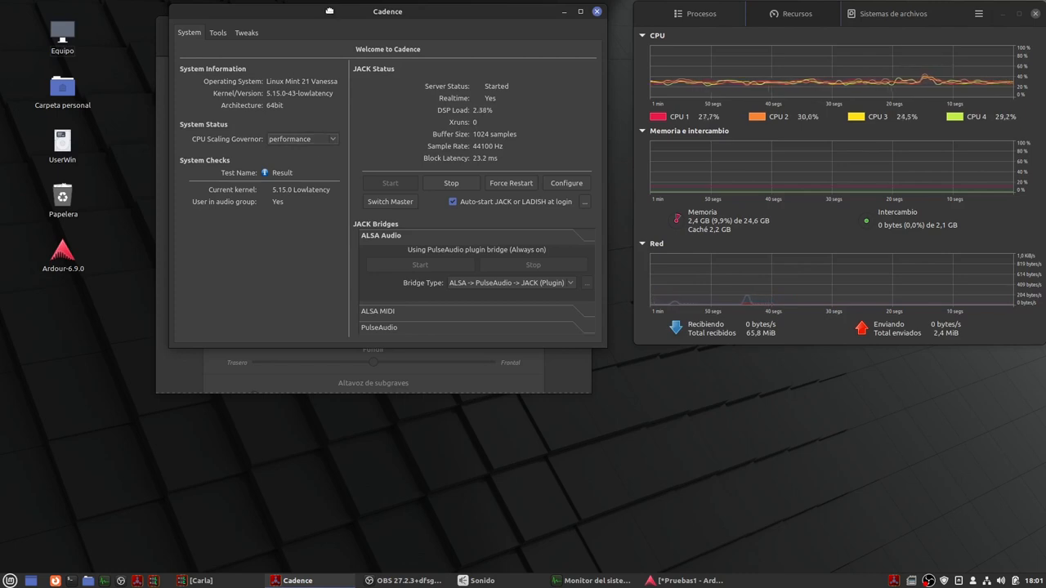
left_click(482, 581)
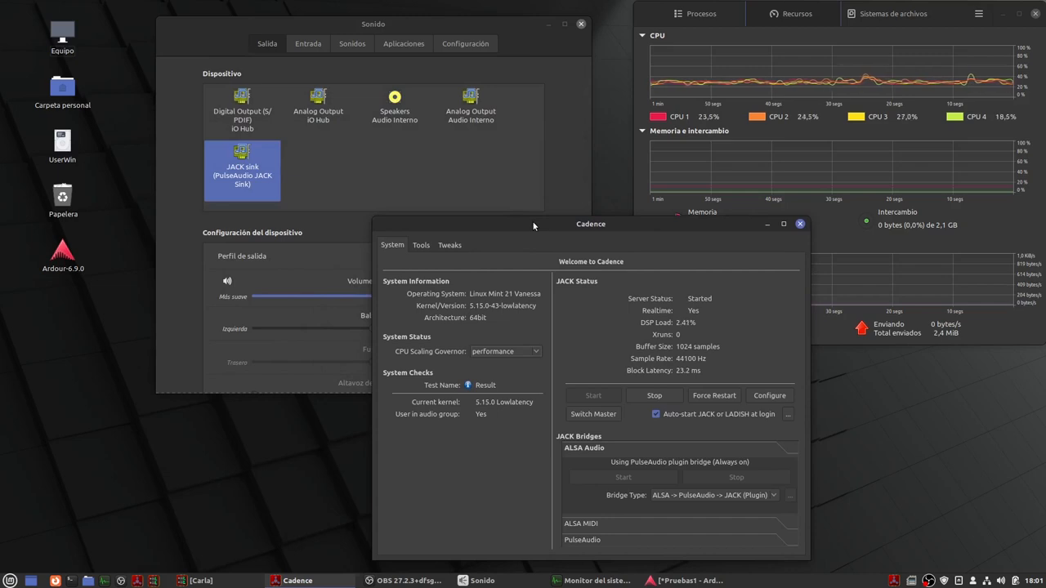
mouse_move(503, 235)
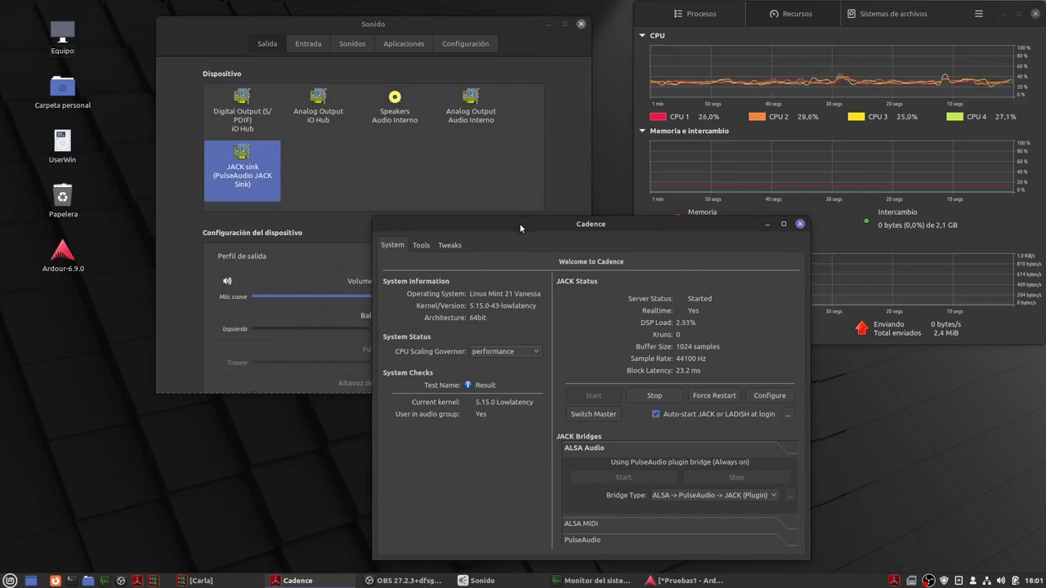
mouse_move(549, 241)
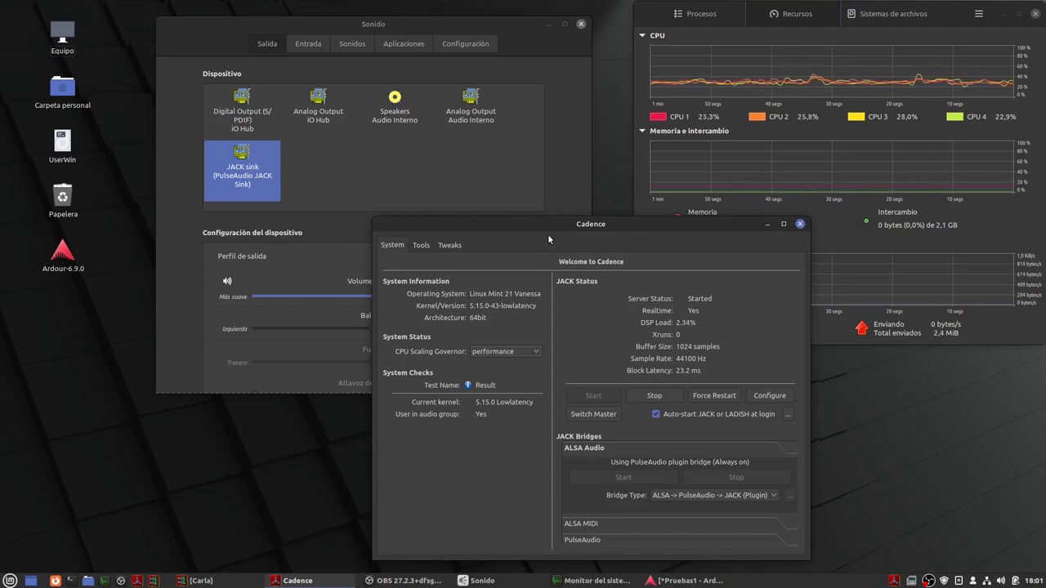
mouse_move(415, 300)
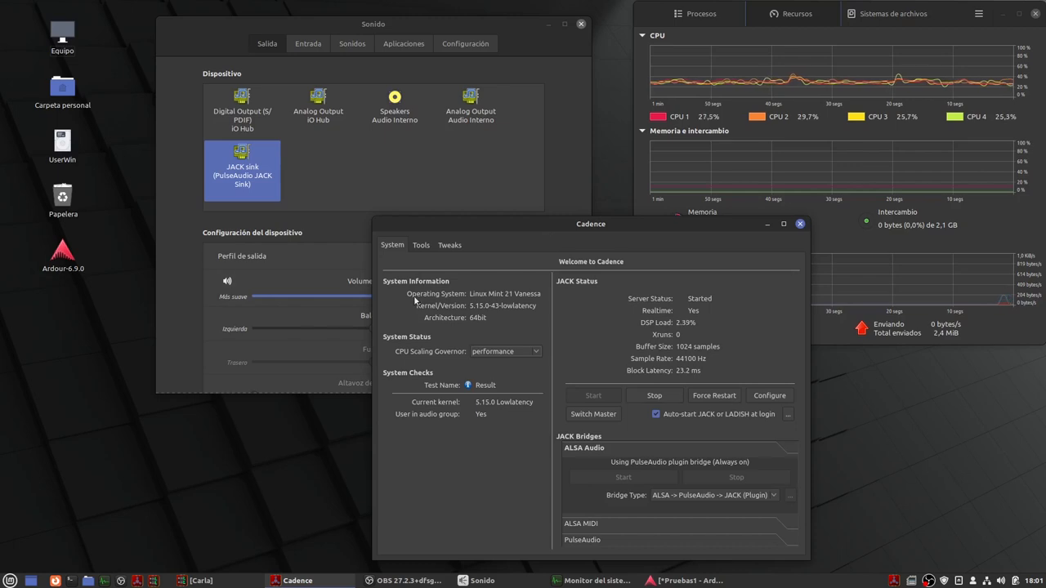
mouse_move(183, 470)
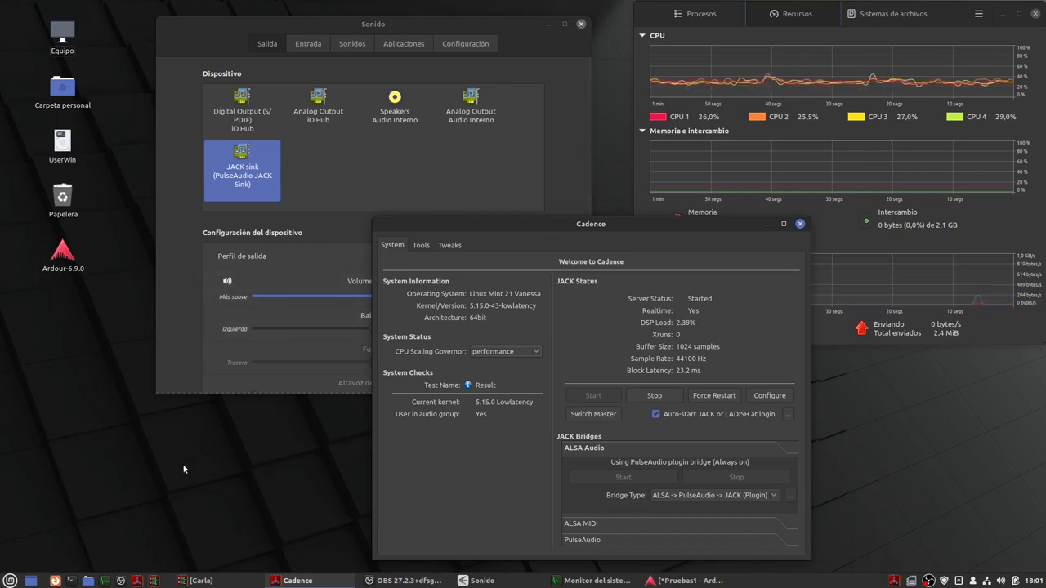
mouse_move(465, 255)
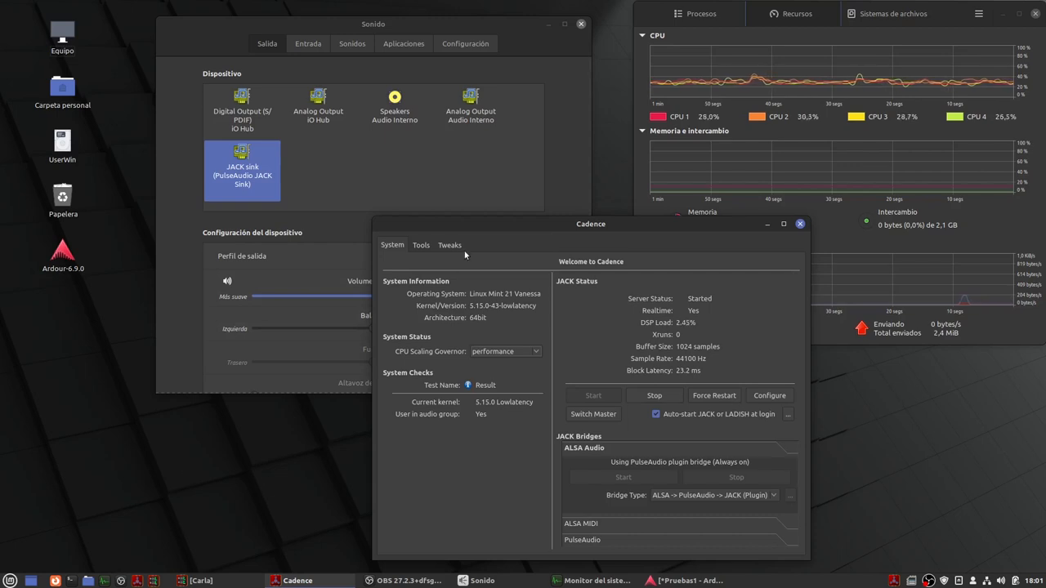
mouse_move(590, 243)
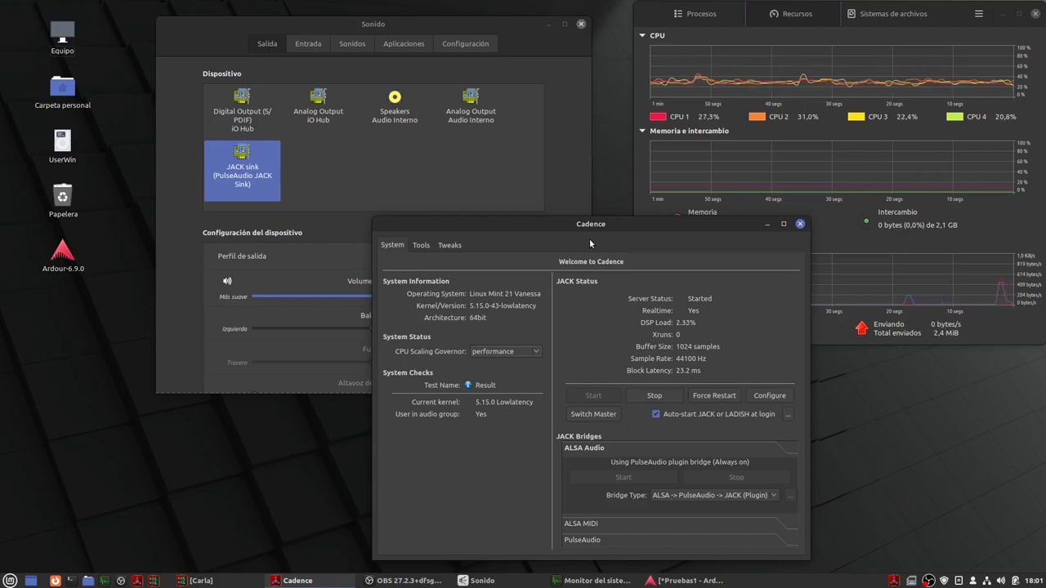
mouse_move(716, 296)
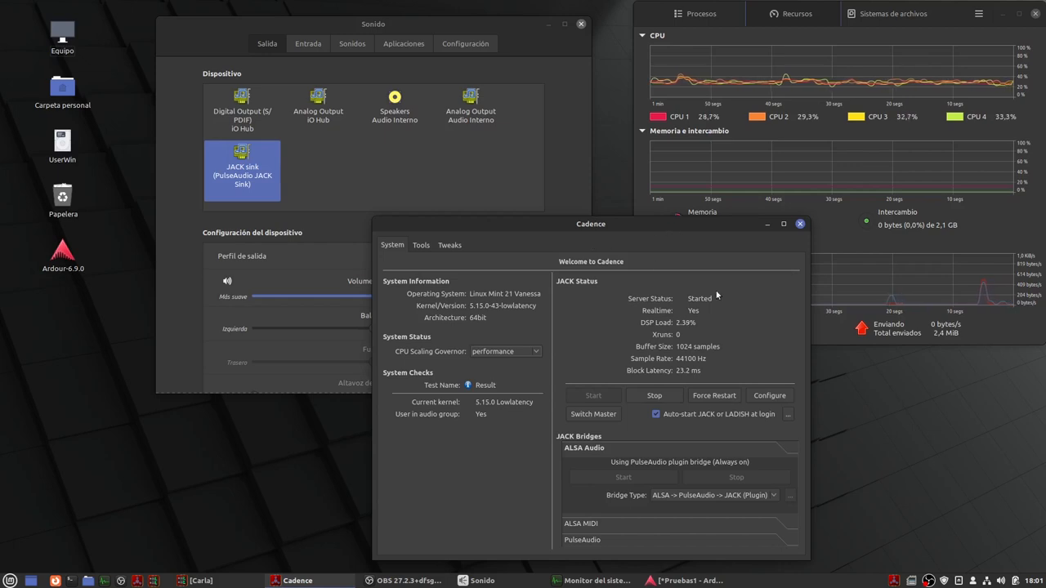
mouse_move(671, 445)
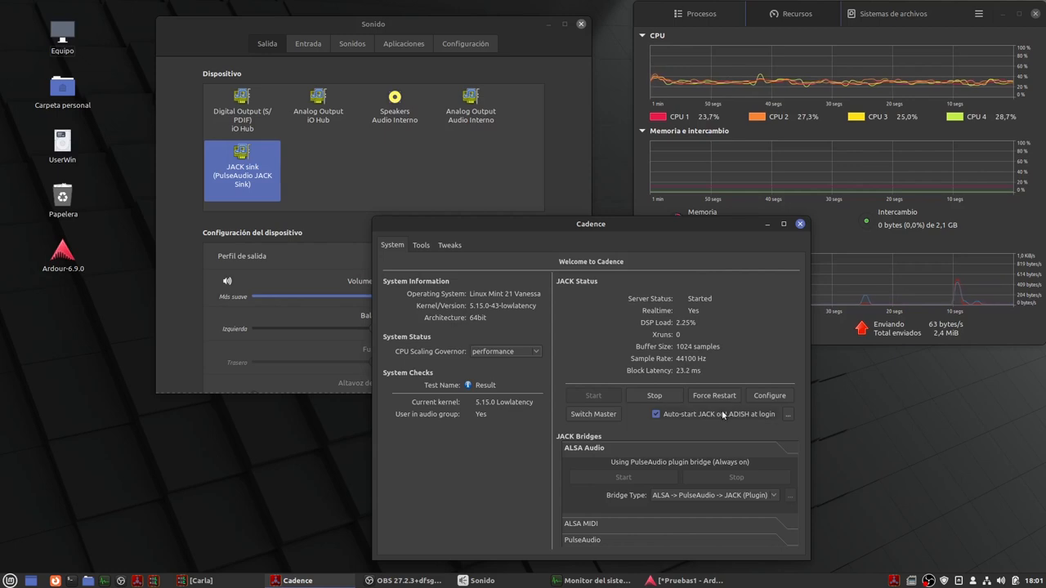
mouse_move(781, 487)
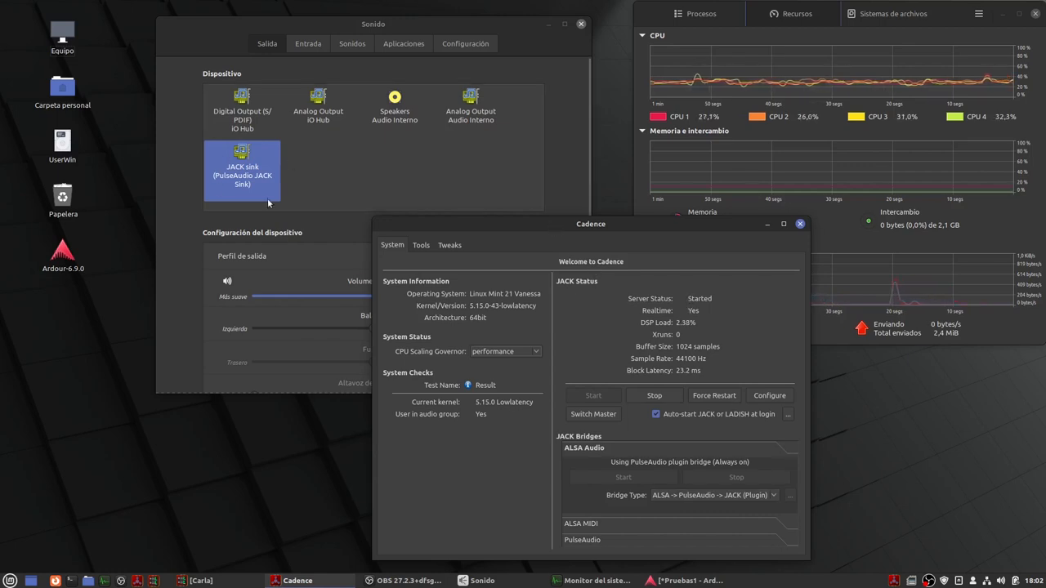
mouse_move(298, 183)
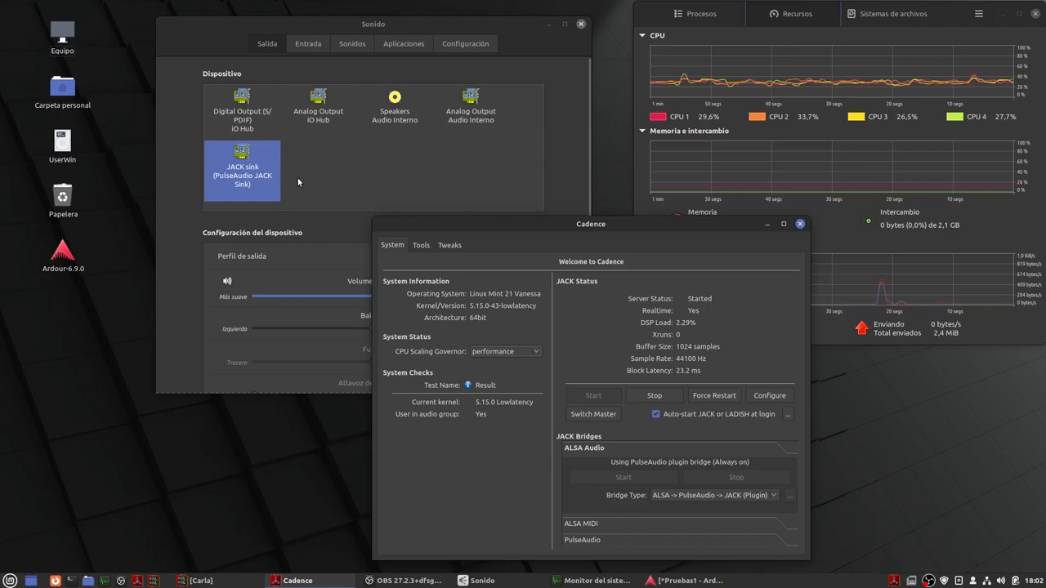
mouse_move(282, 196)
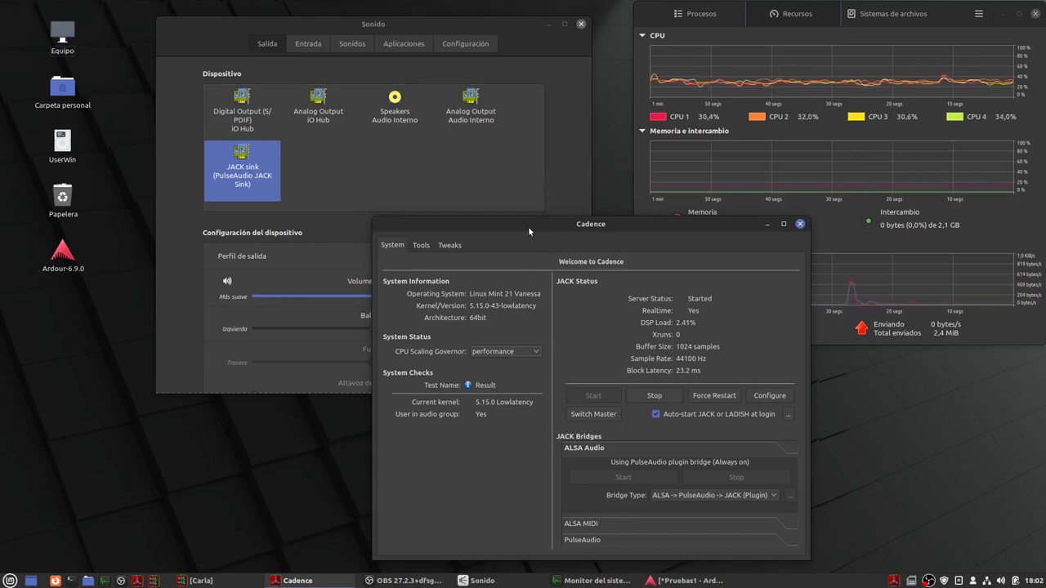
left_click_drag(591, 222, 826, 209)
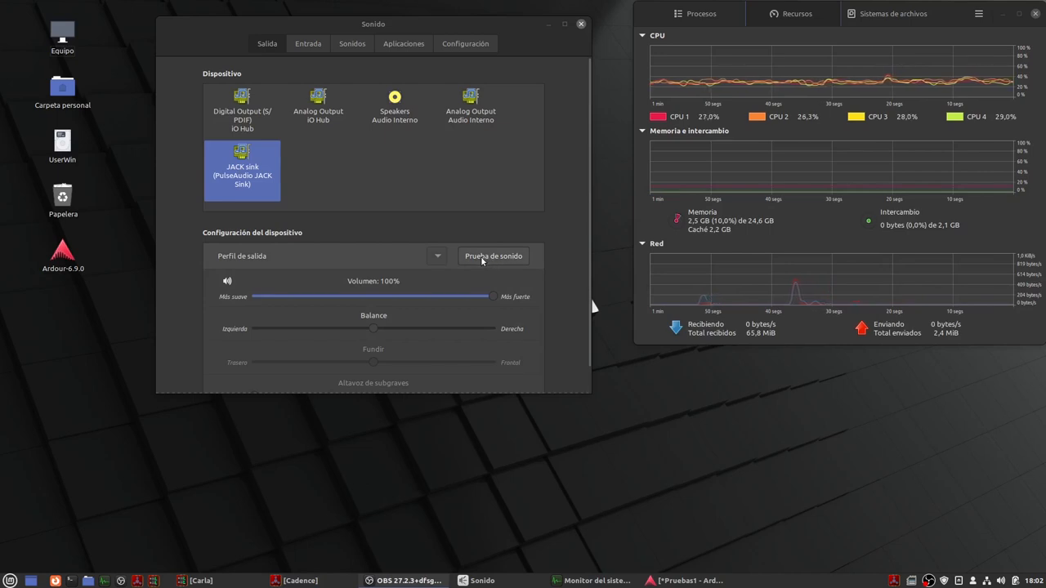
left_click(494, 255)
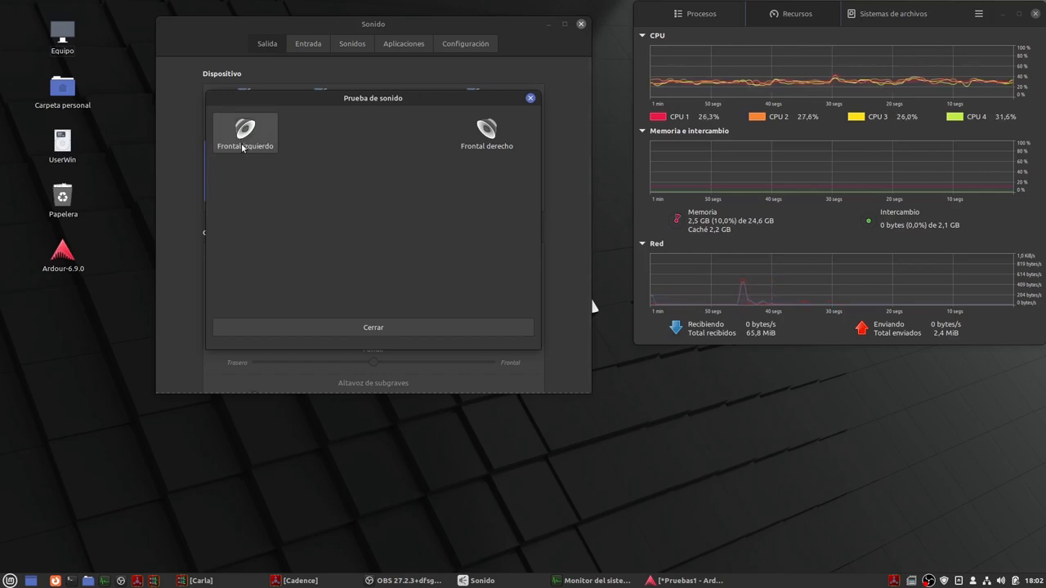
left_click(487, 132)
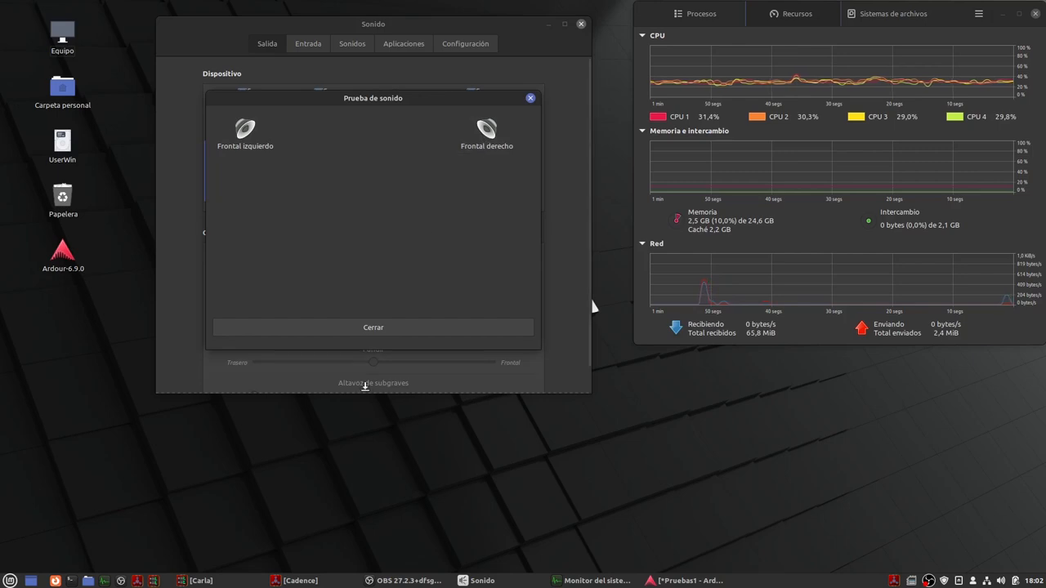
left_click(530, 98)
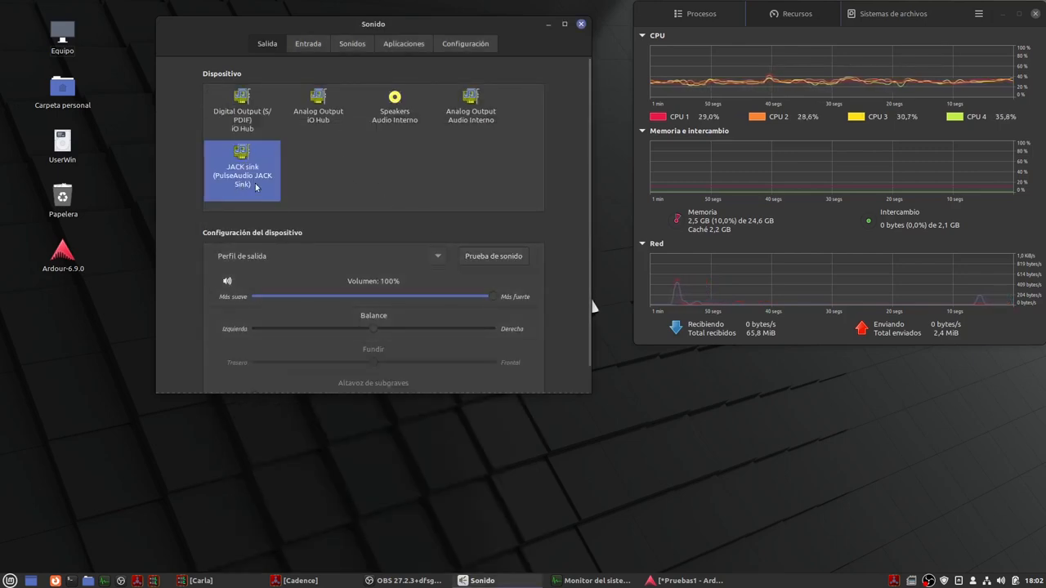
mouse_move(334, 102)
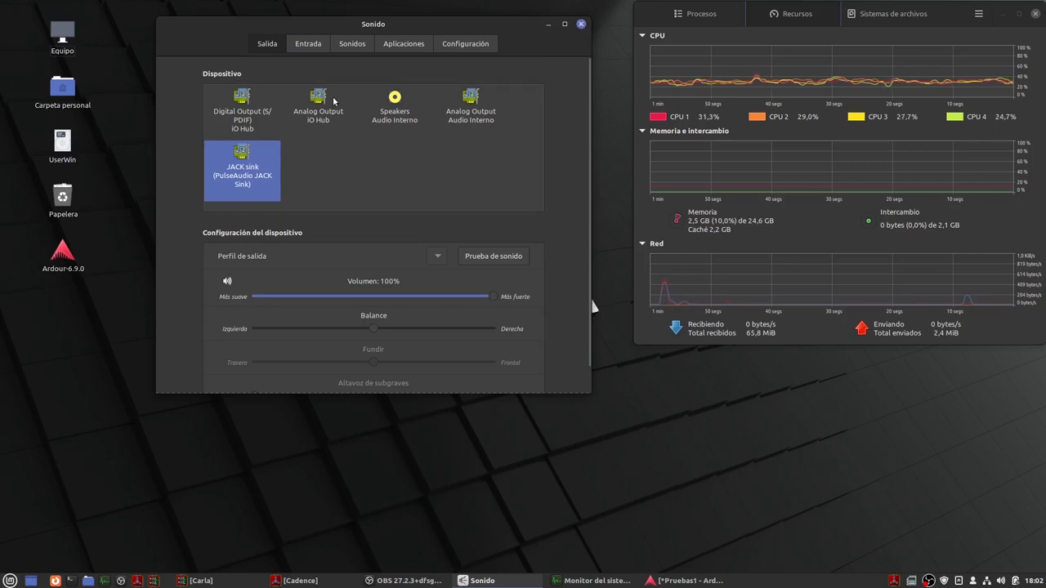
Show the input devices in Sound settings with the AT2020 USB microphone selected
left_click(307, 43)
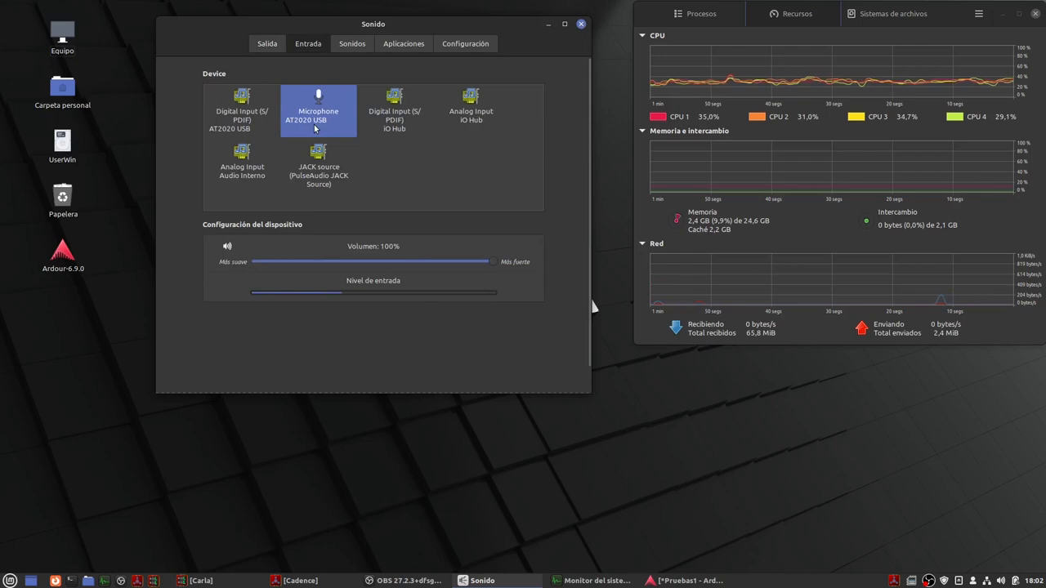
mouse_move(369, 182)
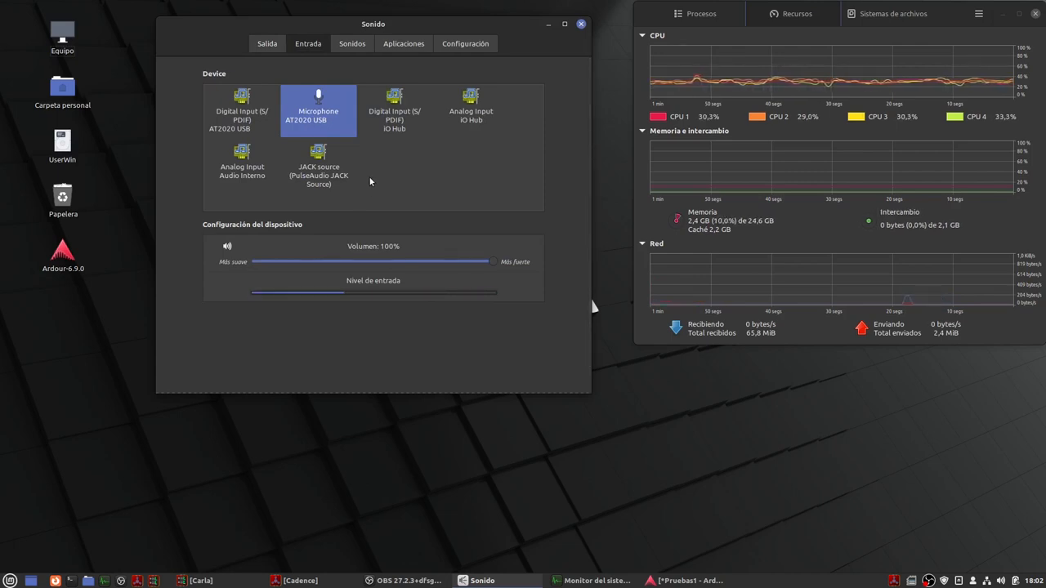
mouse_move(310, 196)
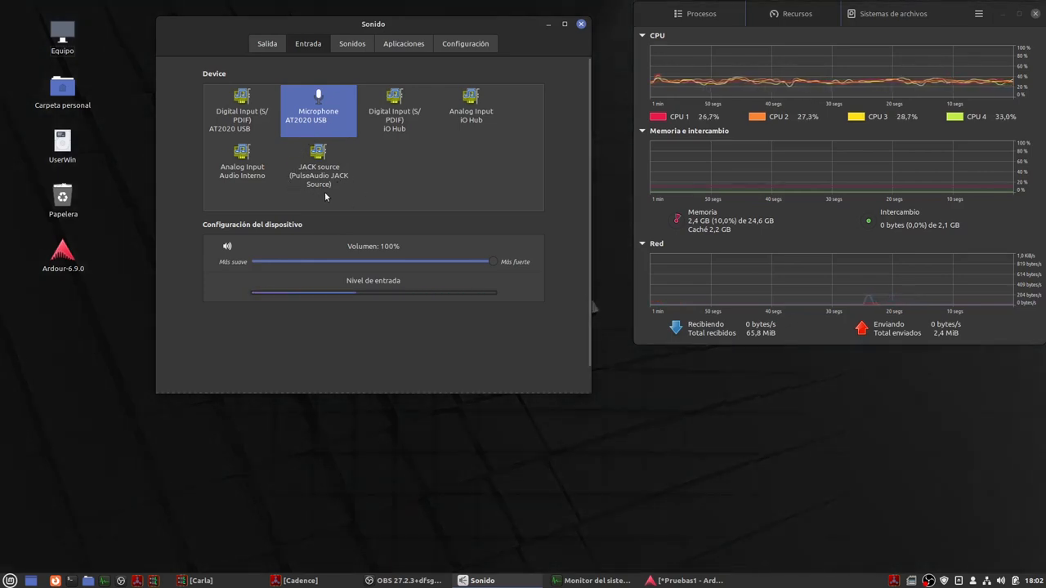
Close Sound settings and browse the Cinnamon application menu
left_click(581, 24)
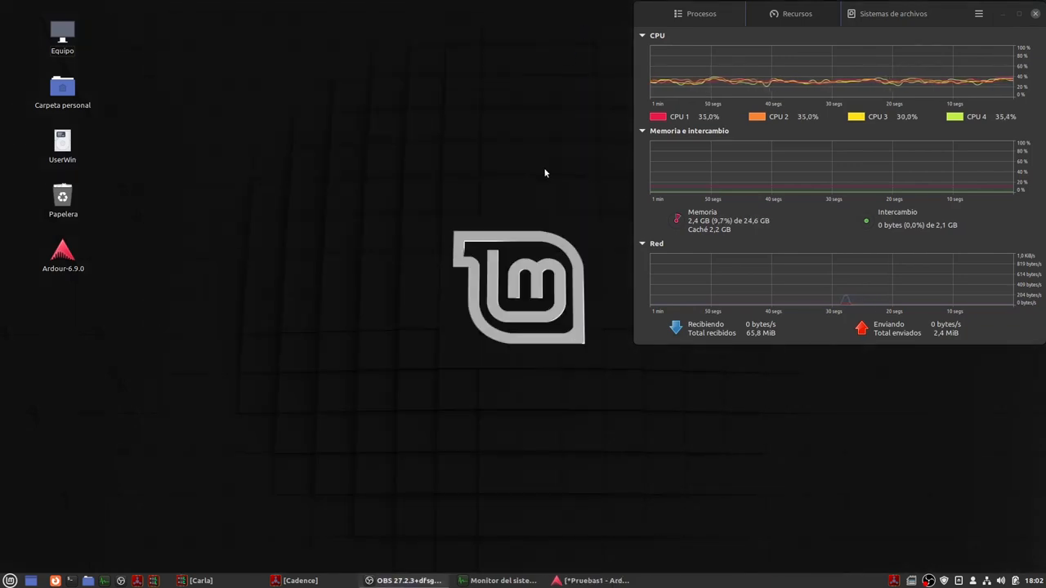
mouse_move(147, 428)
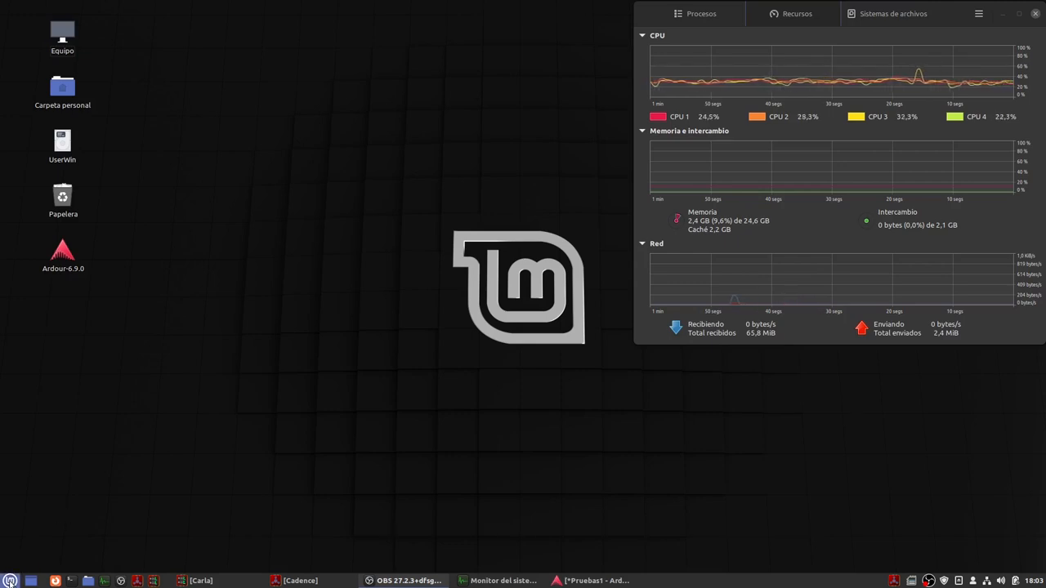
left_click(10, 580)
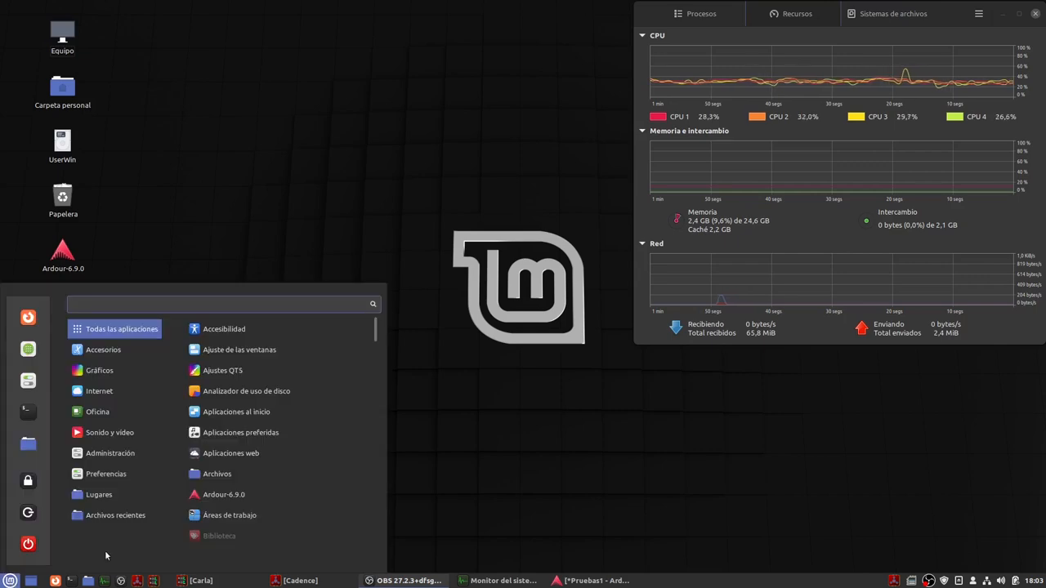
left_click(109, 431)
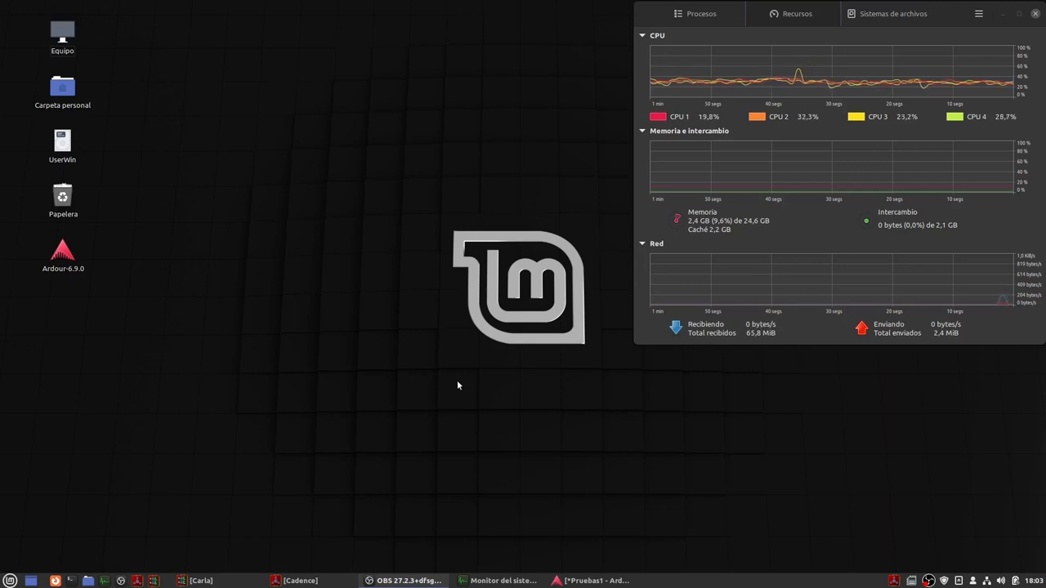
mouse_move(357, 484)
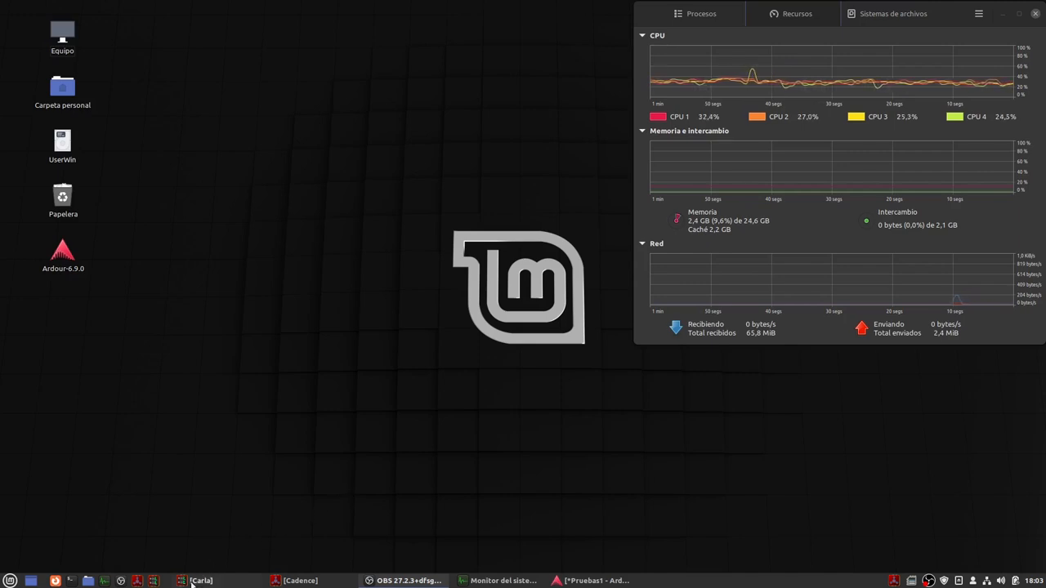
Bring up Carla's patchbay and reposition the PulseAudio JACK Source, system playback and system capture boxes
left_click(199, 581)
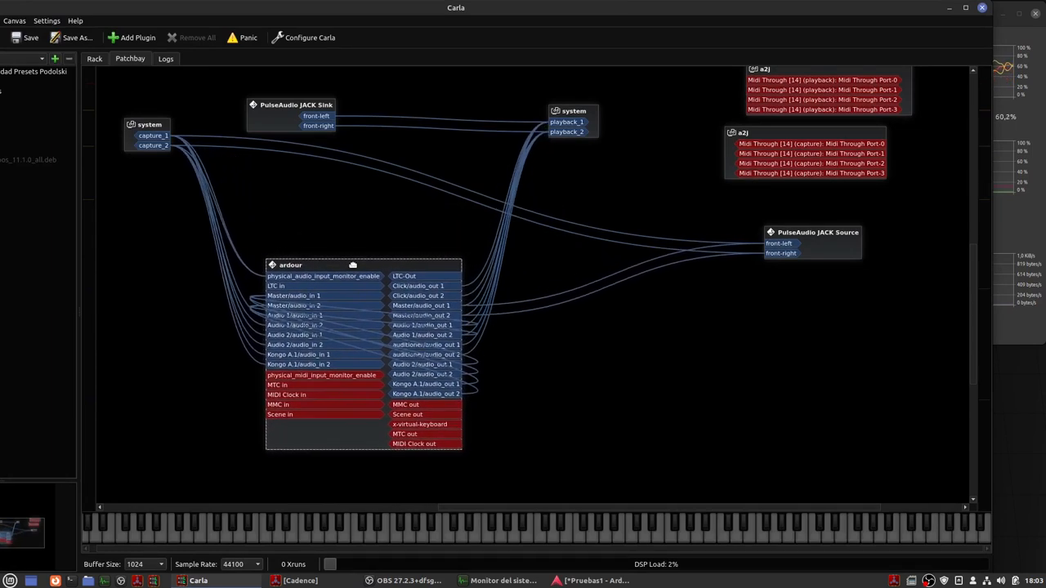
mouse_move(654, 291)
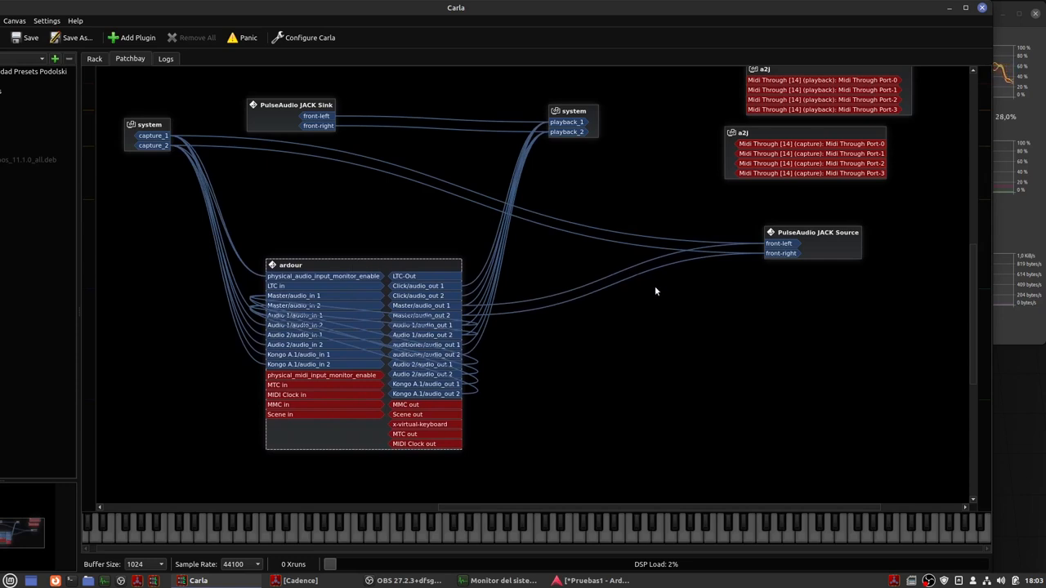
left_click_drag(817, 232, 874, 226)
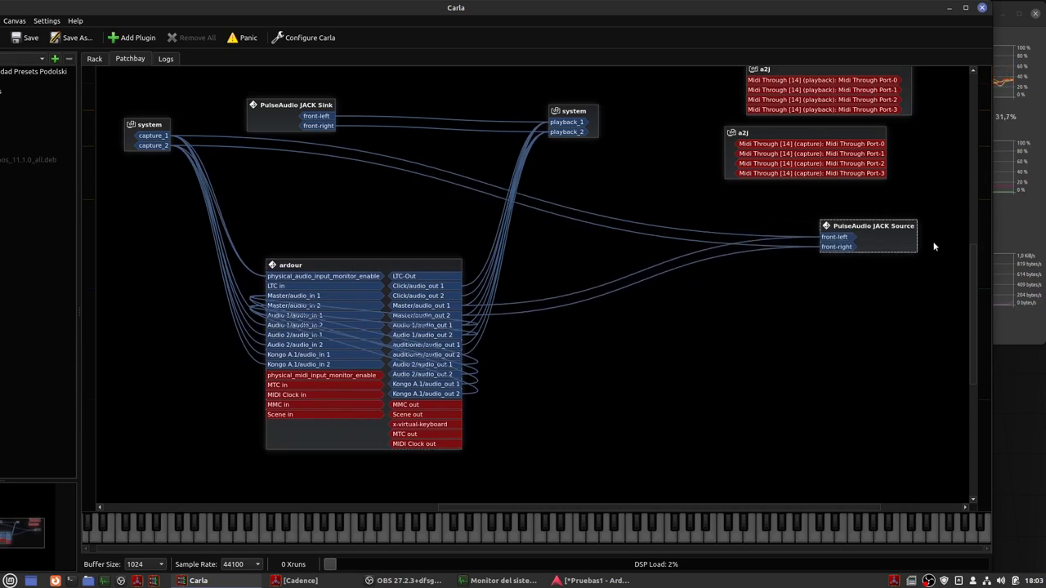
mouse_move(782, 288)
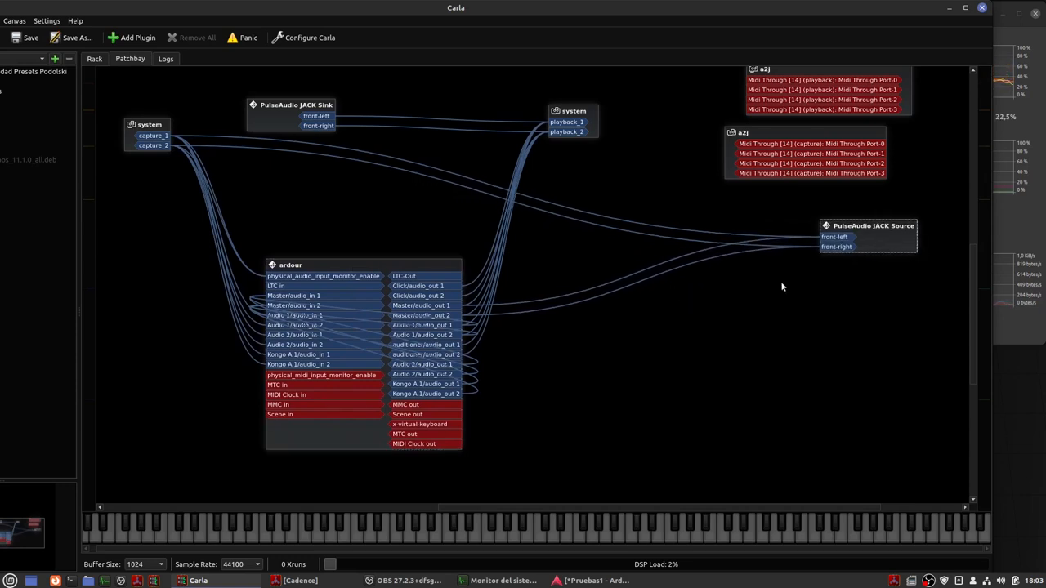
mouse_move(569, 168)
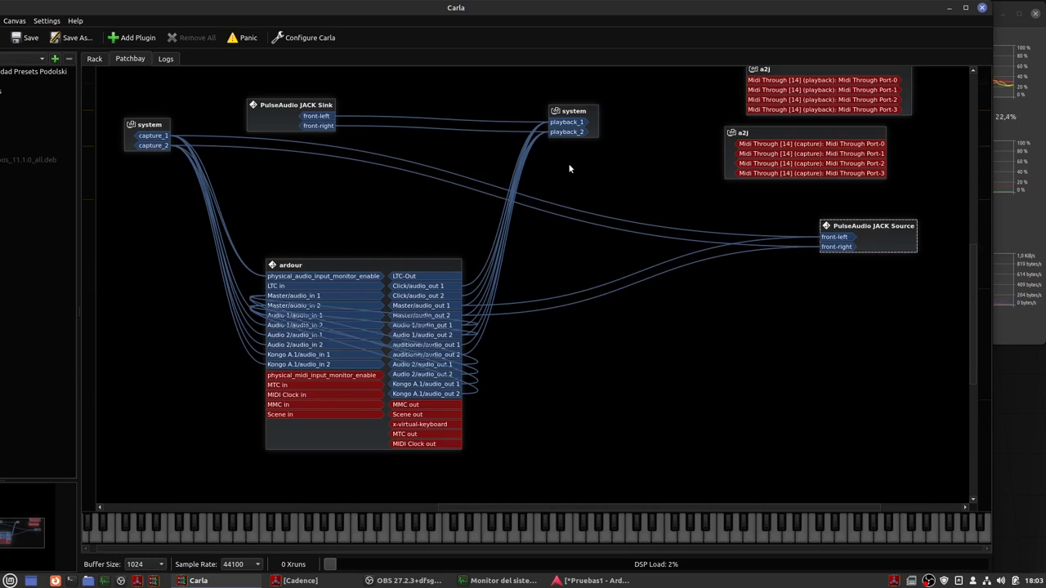
left_click_drag(572, 111, 641, 121)
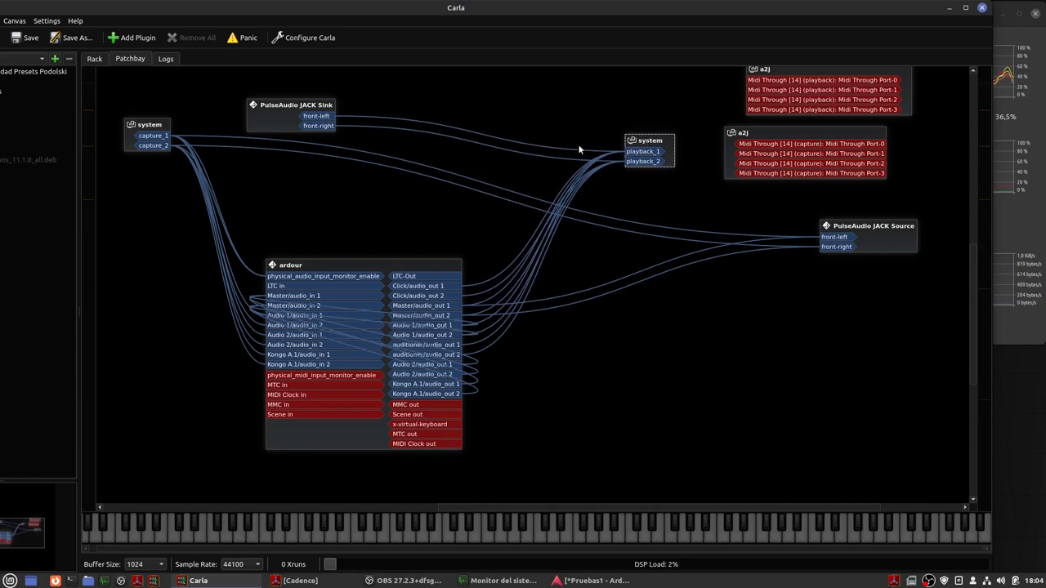
mouse_move(392, 122)
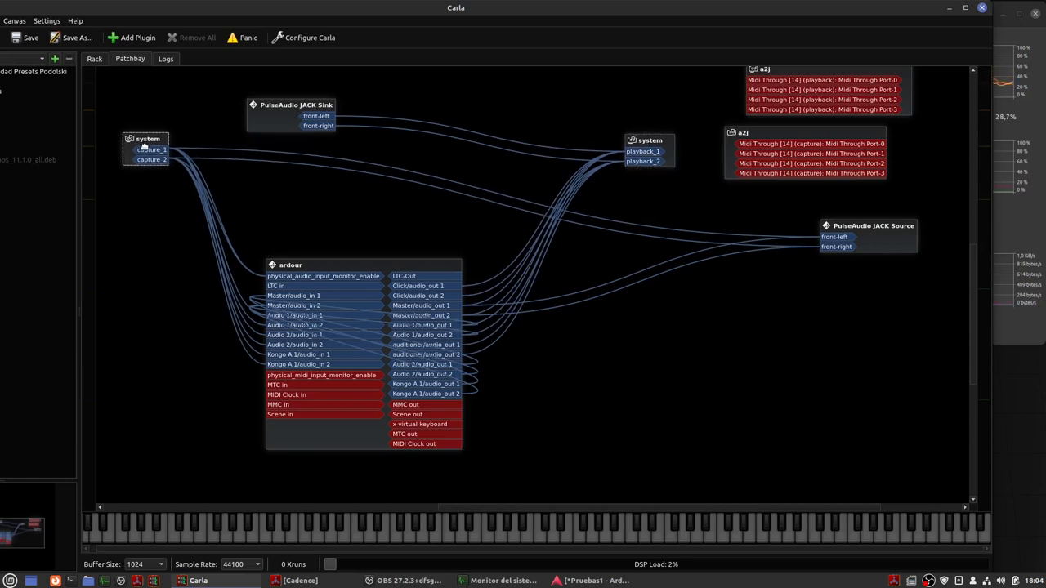
left_click_drag(147, 139, 143, 189)
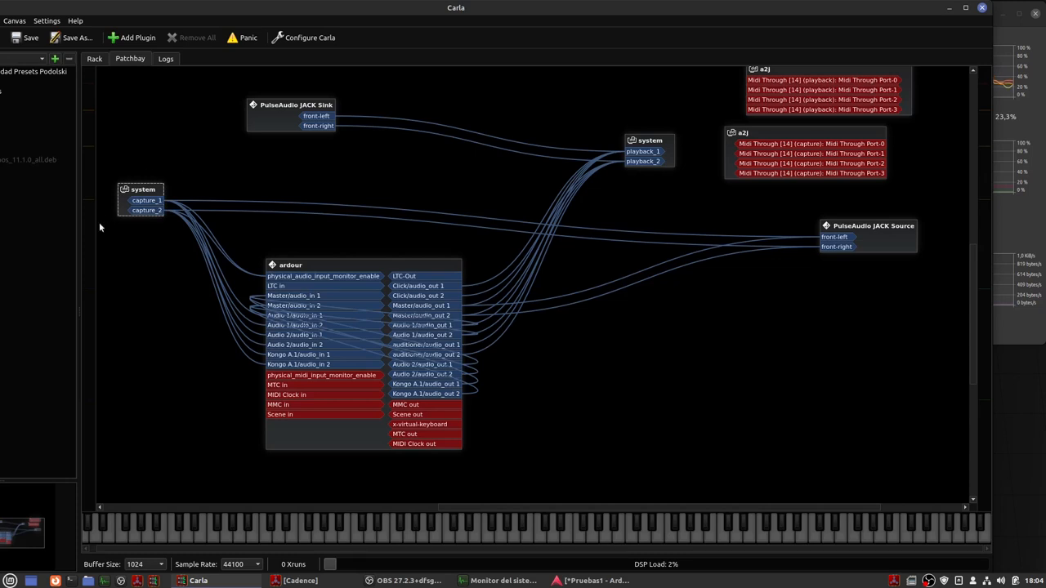
mouse_move(175, 275)
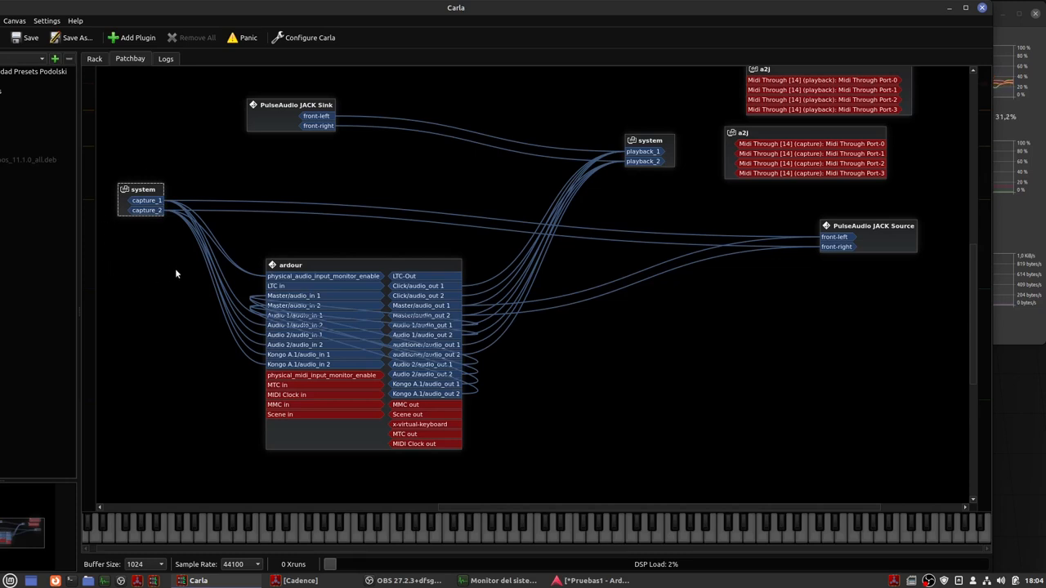
mouse_move(494, 117)
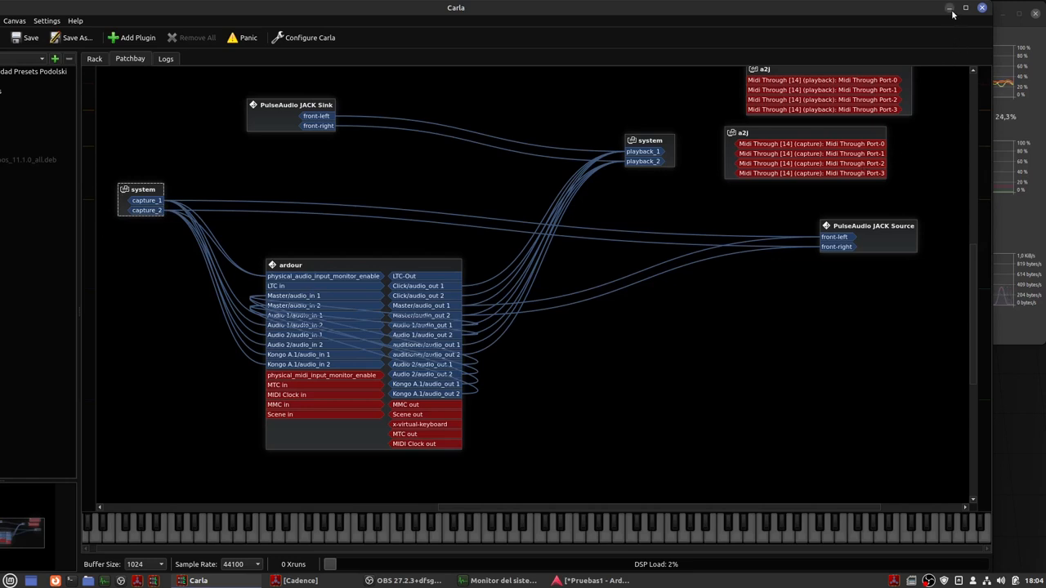
Minimize Carla and bring OBS Studio's audio mixer back up
left_click(950, 6)
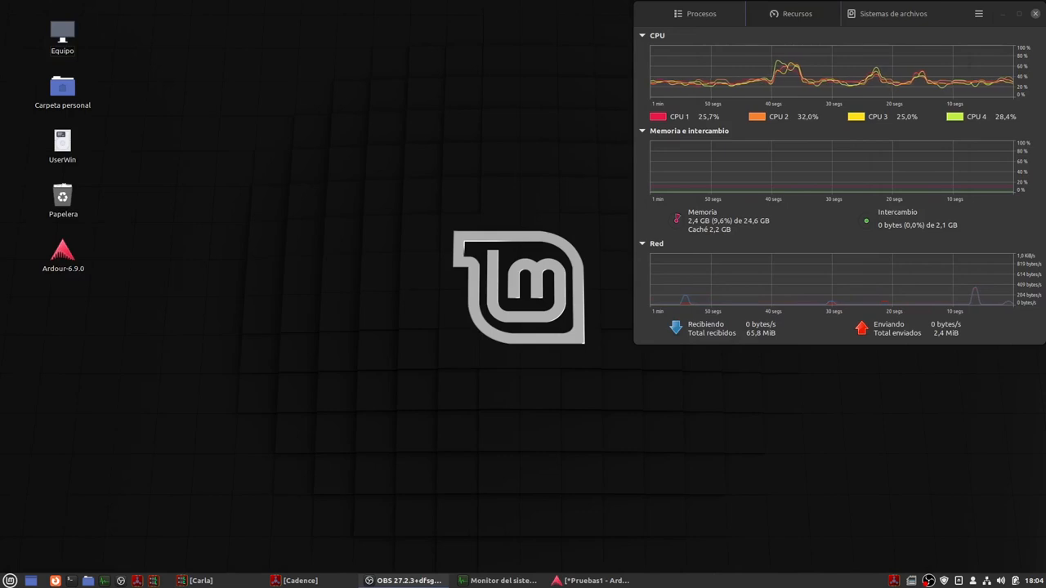
left_click(406, 580)
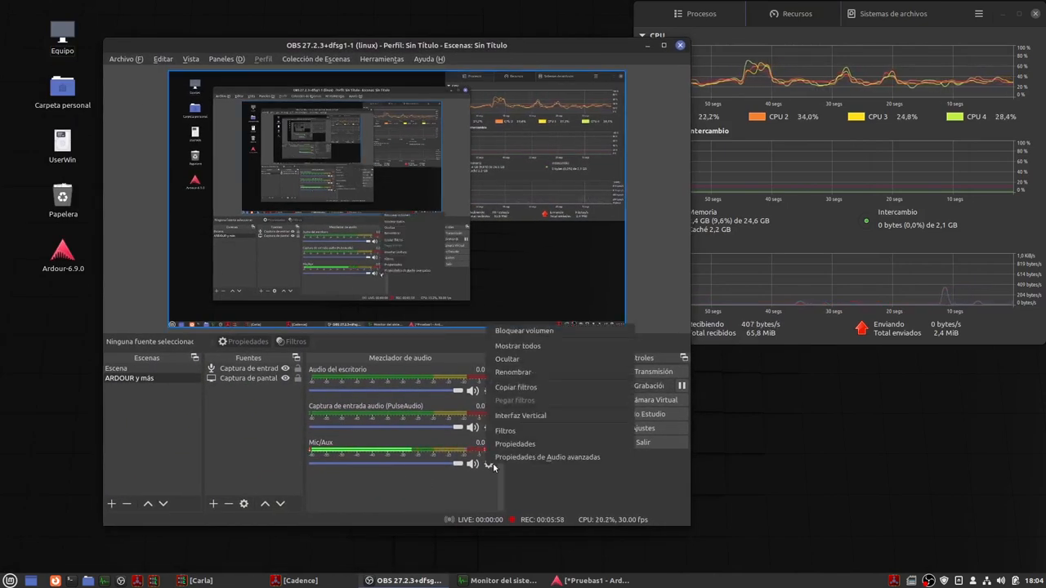
left_click(514, 445)
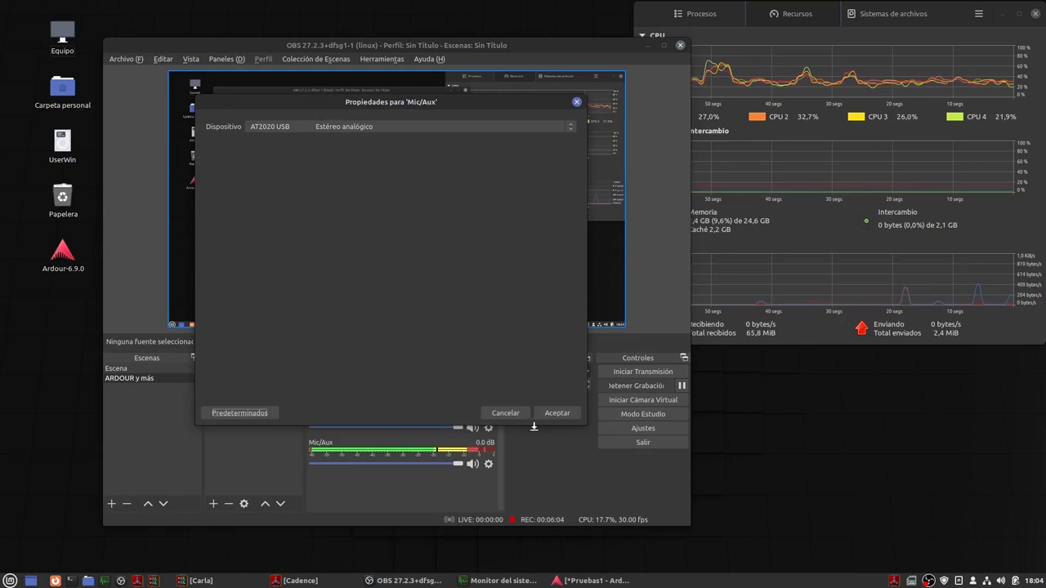
left_click(555, 412)
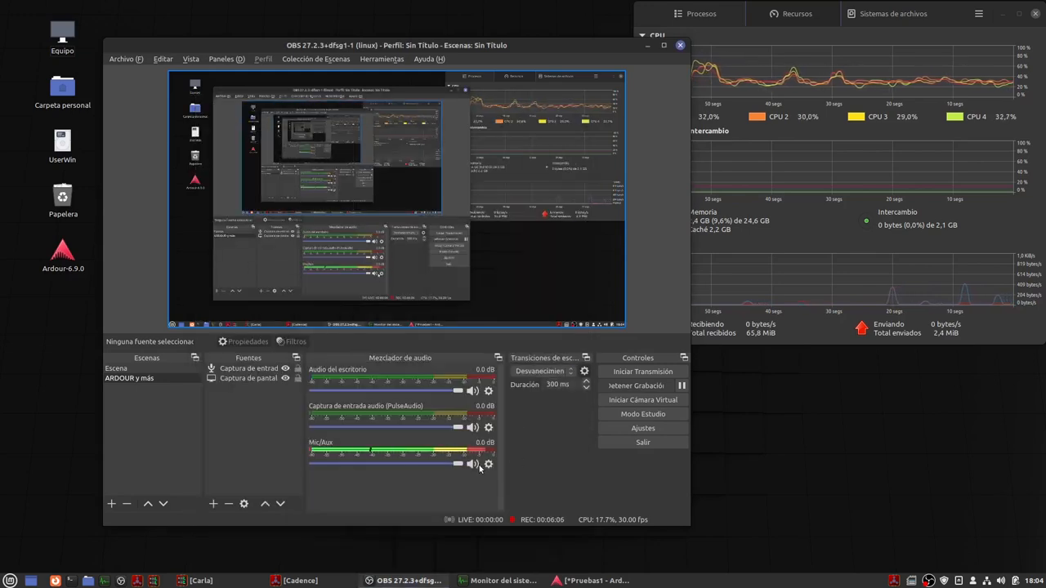
right_click(487, 465)
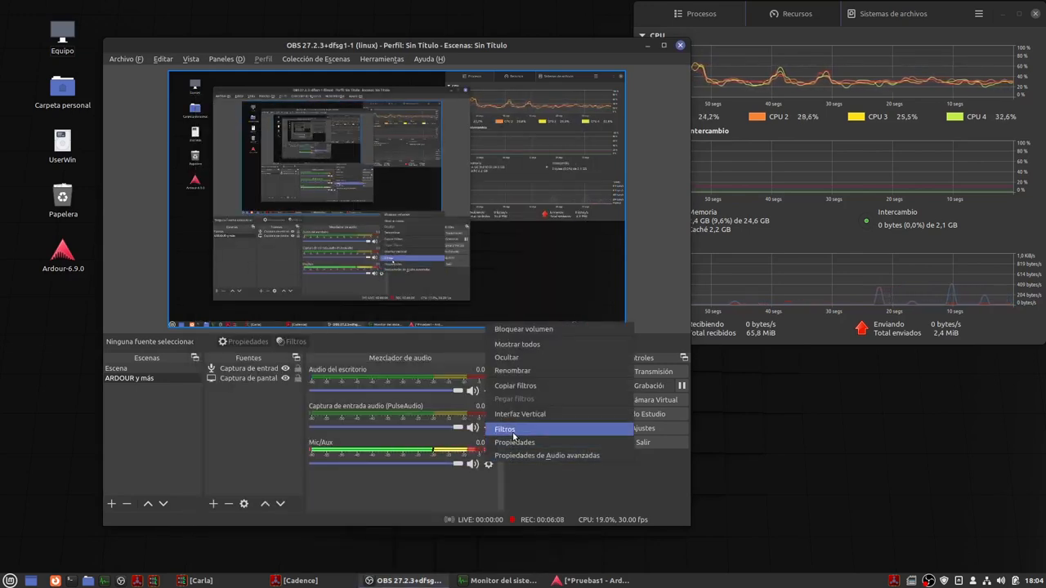
Review the Mic/Aux filters: RNNoise noise suppression and the limiter settings
left_click(504, 428)
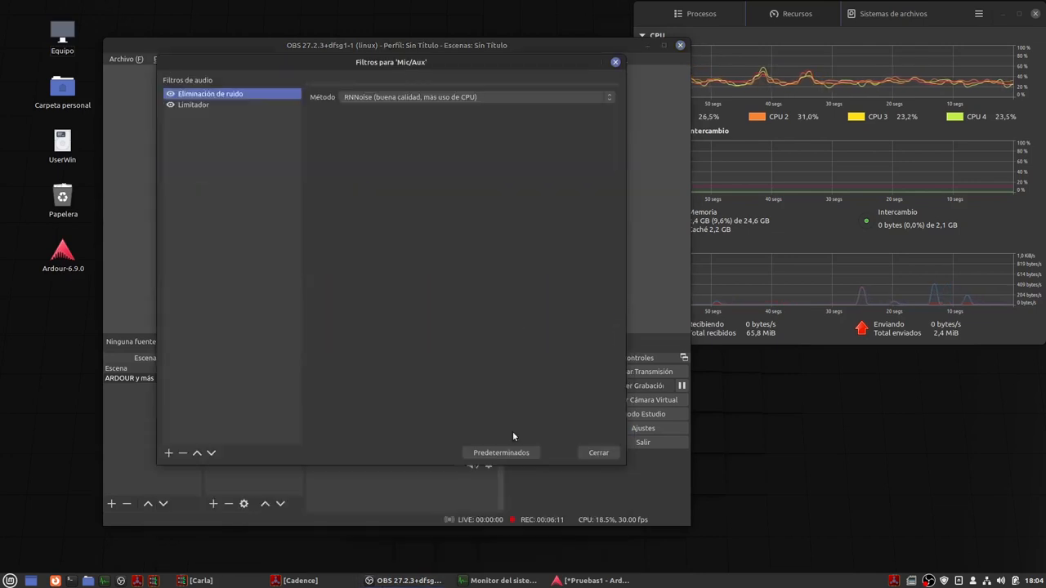
mouse_move(229, 155)
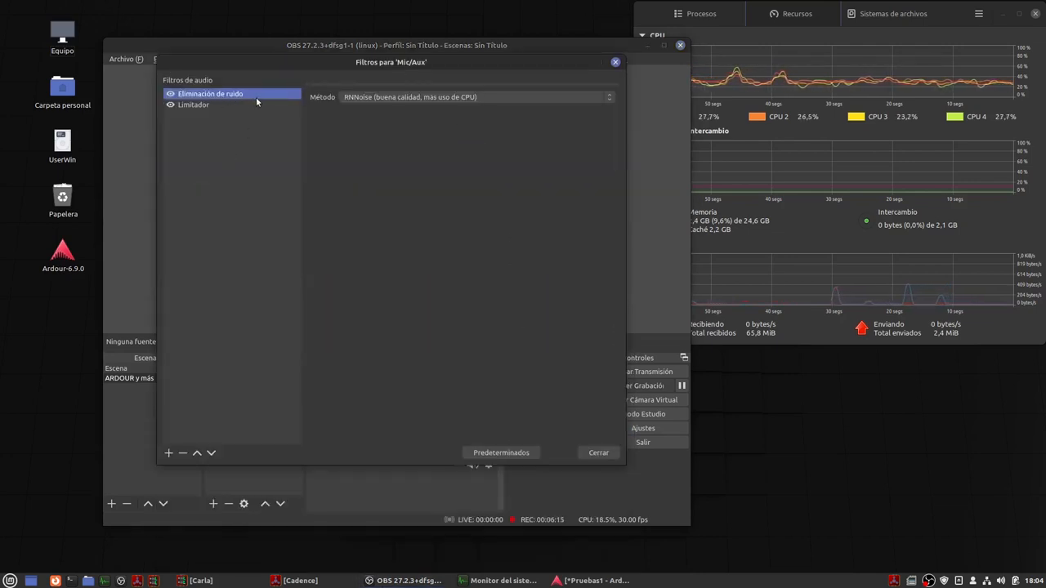
mouse_move(259, 147)
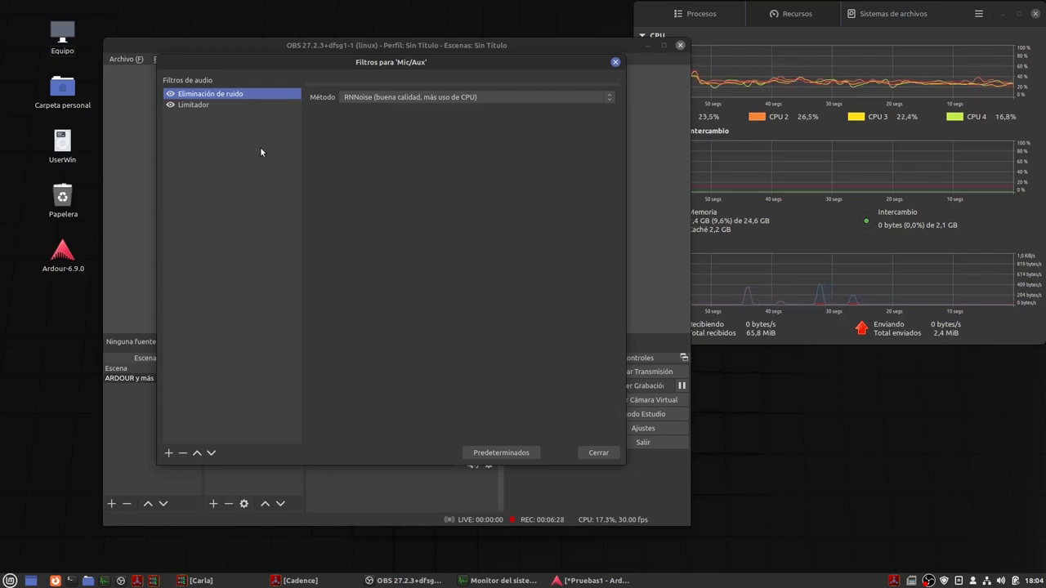
mouse_move(193, 108)
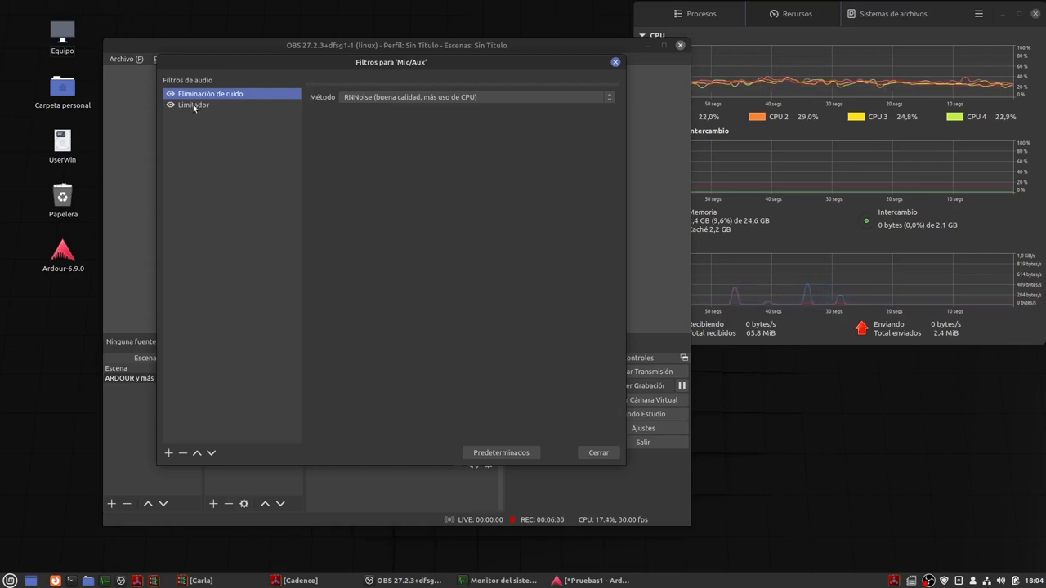
left_click(193, 104)
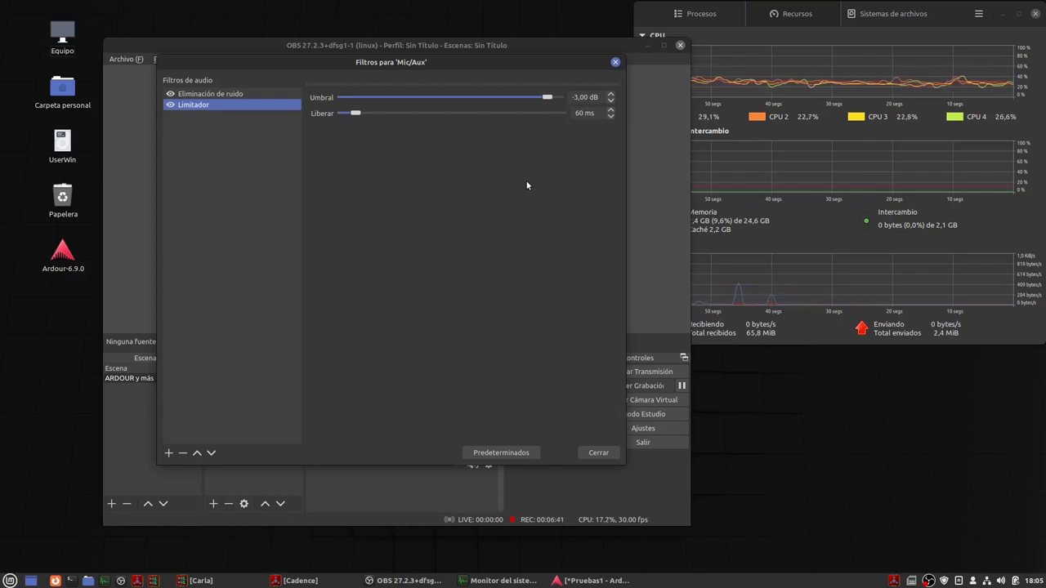
mouse_move(582, 169)
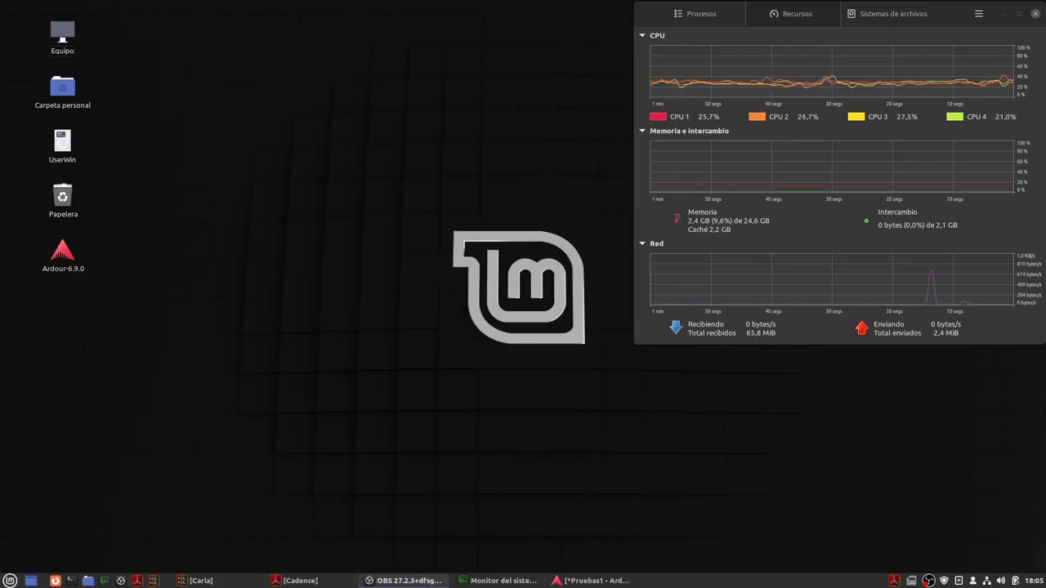
mouse_move(330, 227)
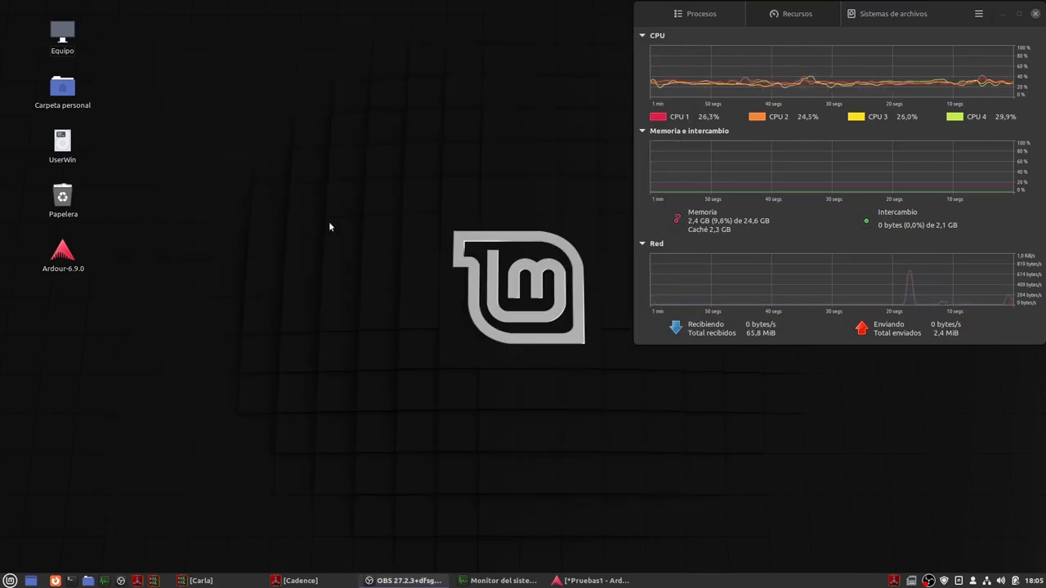
mouse_move(342, 289)
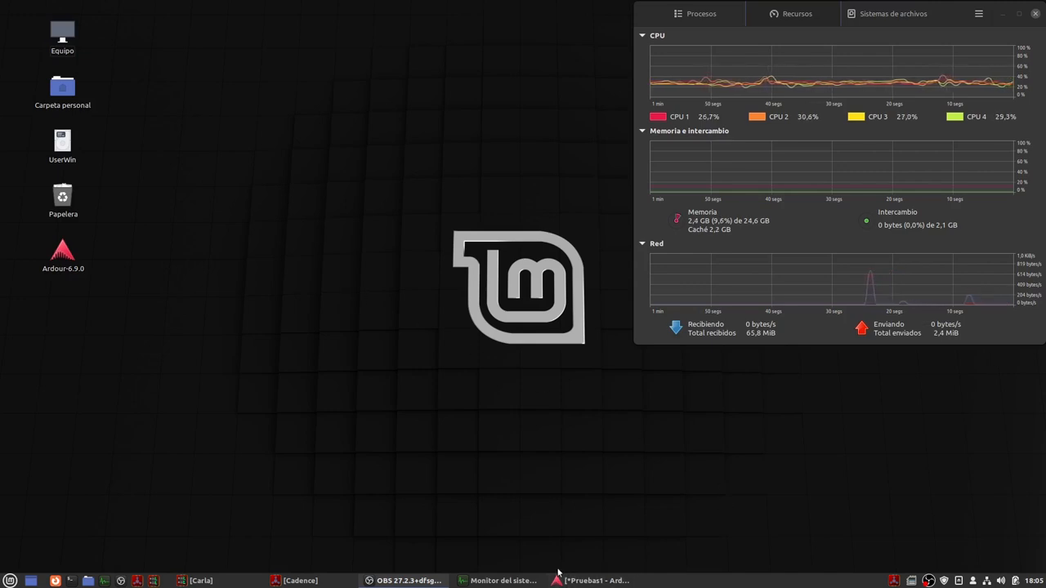
Bring Ardour's Prueba1 session forward and play back the test audio on Audio 1 and Audio 2
left_click(595, 580)
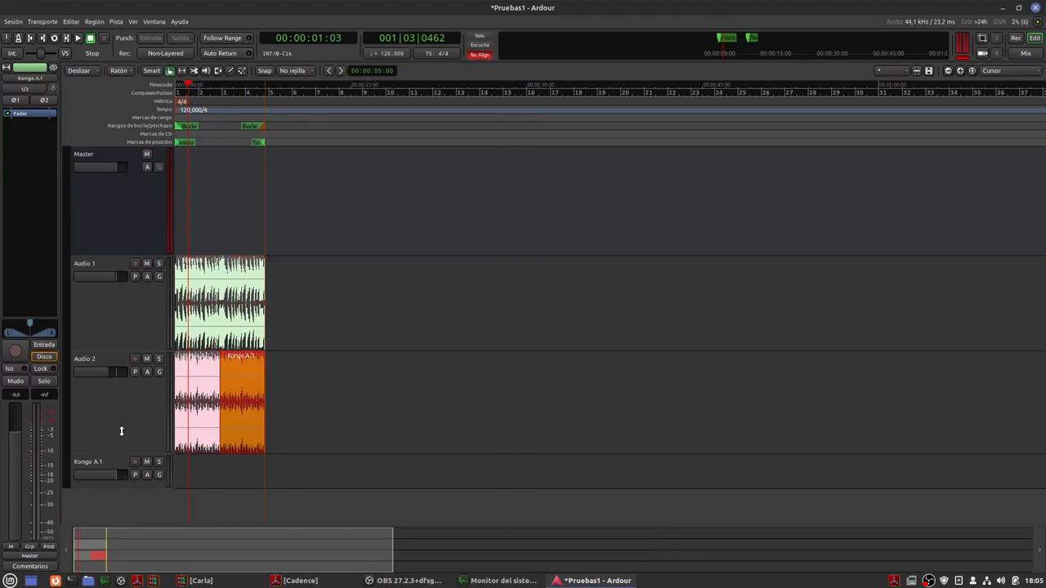
mouse_move(111, 179)
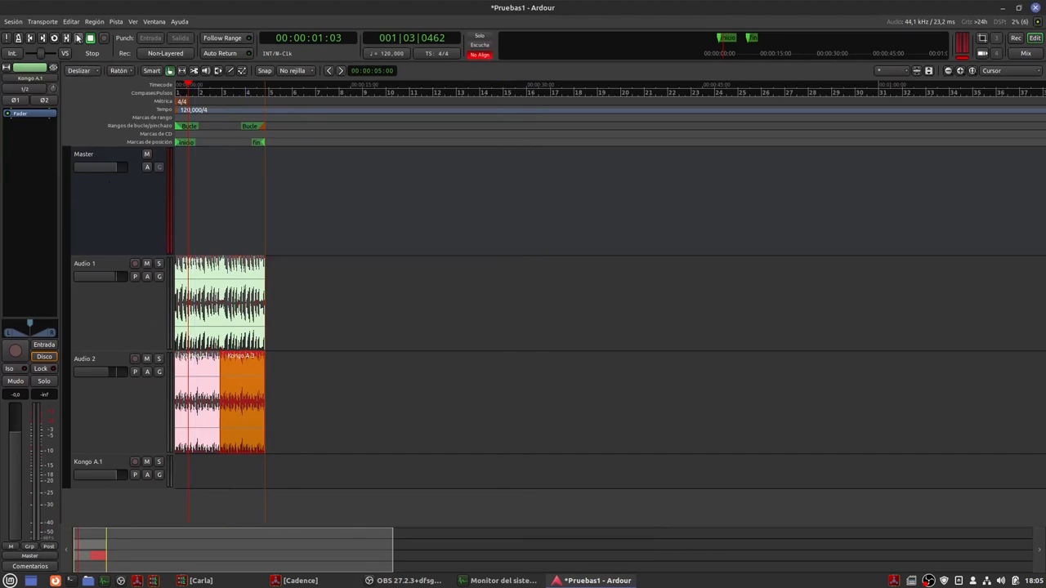
left_click(90, 38)
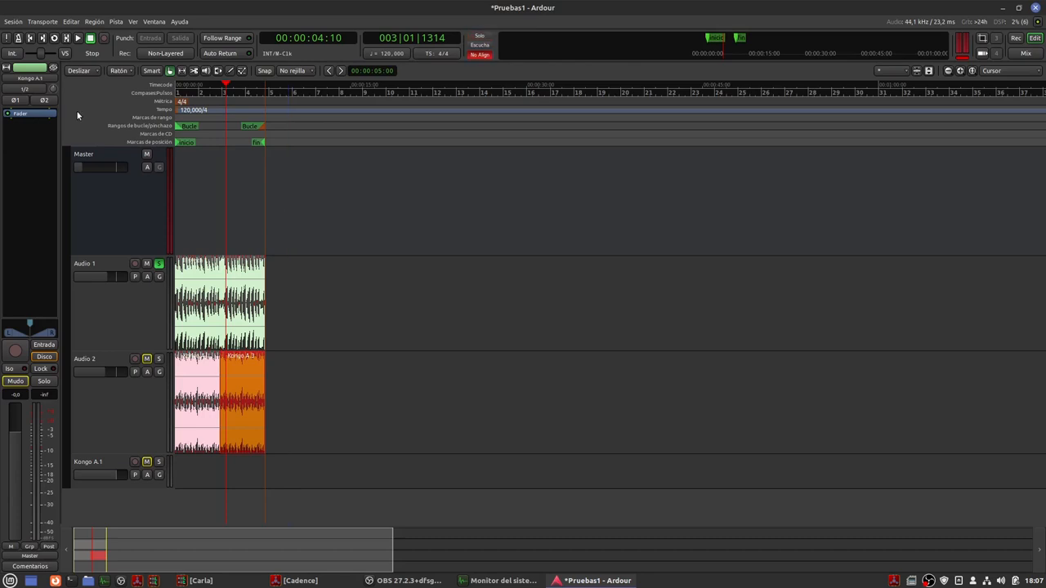
mouse_move(81, 111)
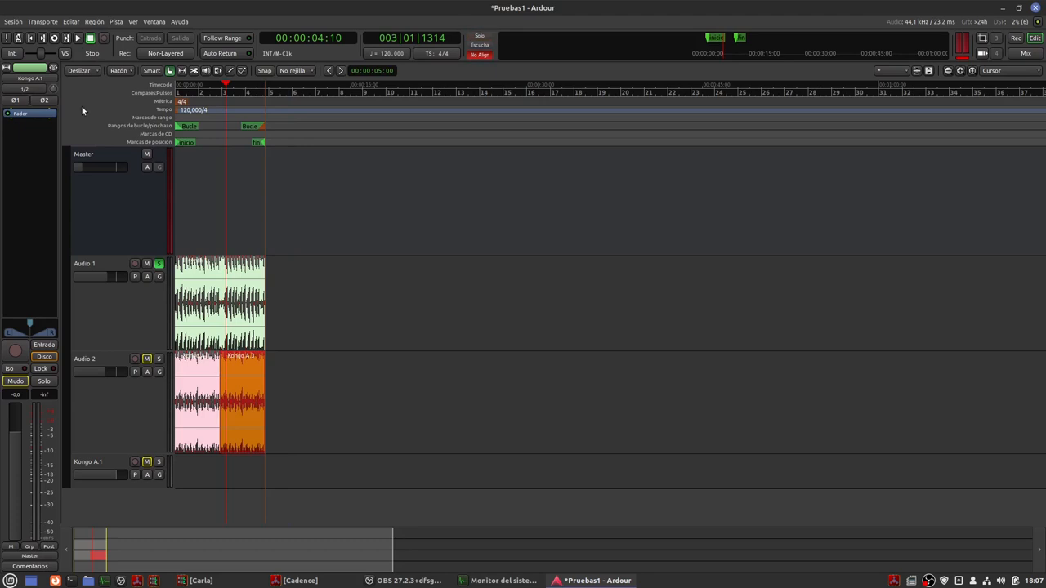